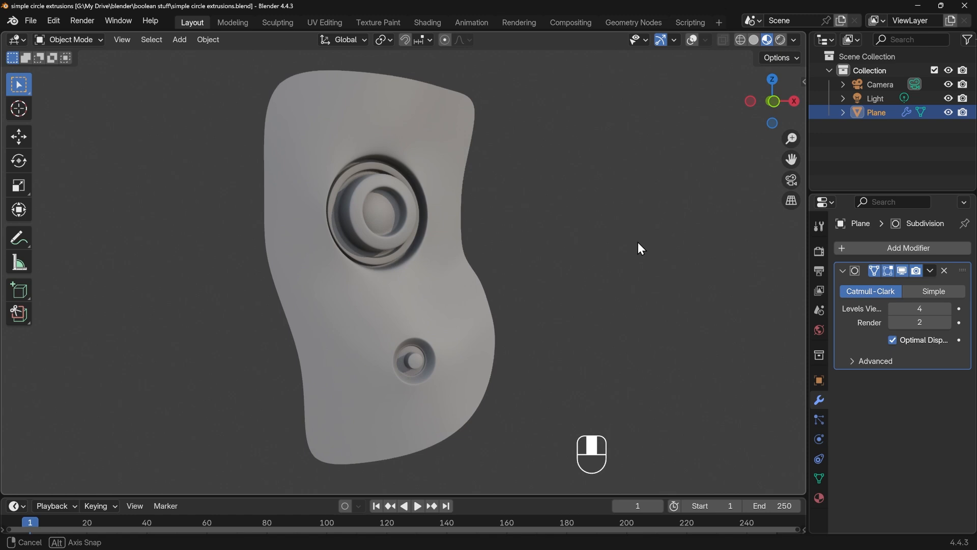
Step: Orbit the finished greebled panel to inspect its extrusions from several angles
left_click_drag(638, 248, 523, 258)
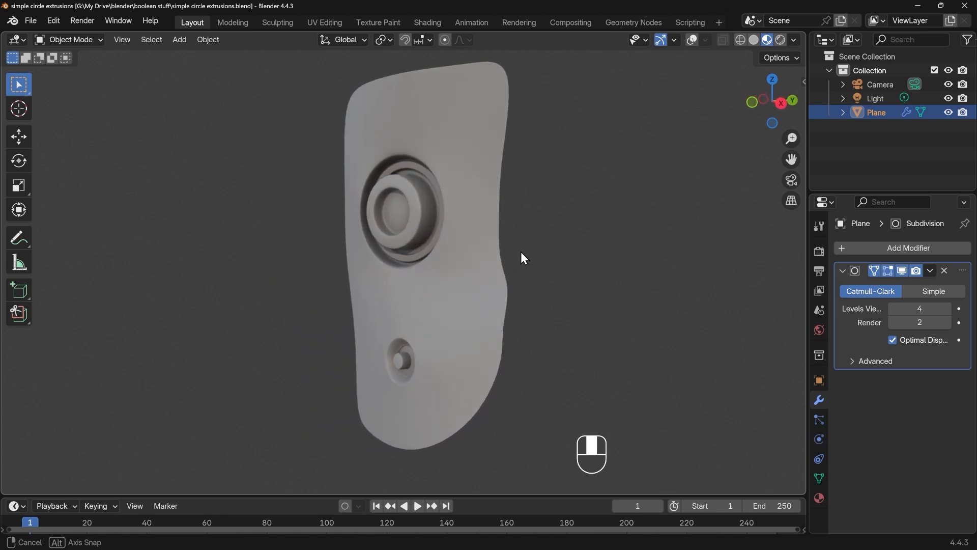
left_click_drag(522, 257, 569, 247)
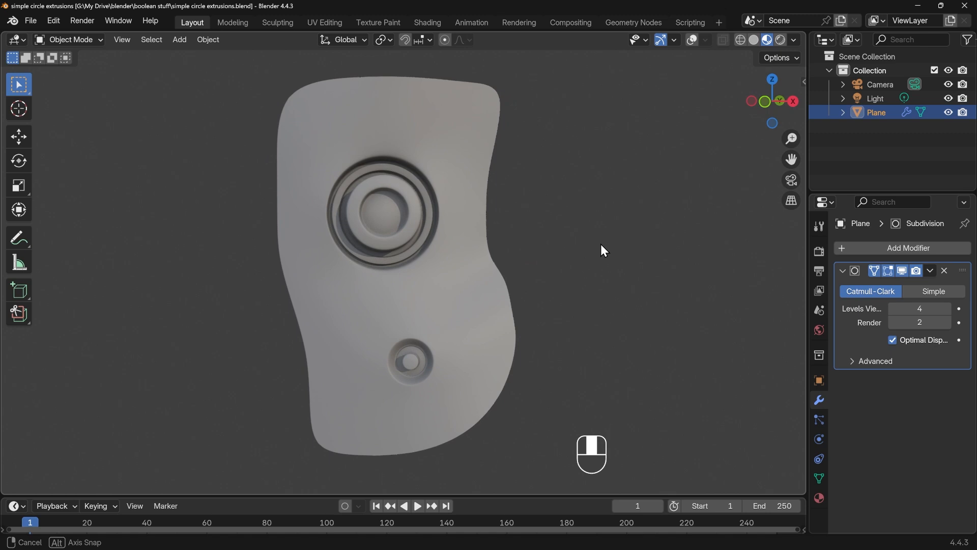
left_click_drag(598, 250, 514, 260)
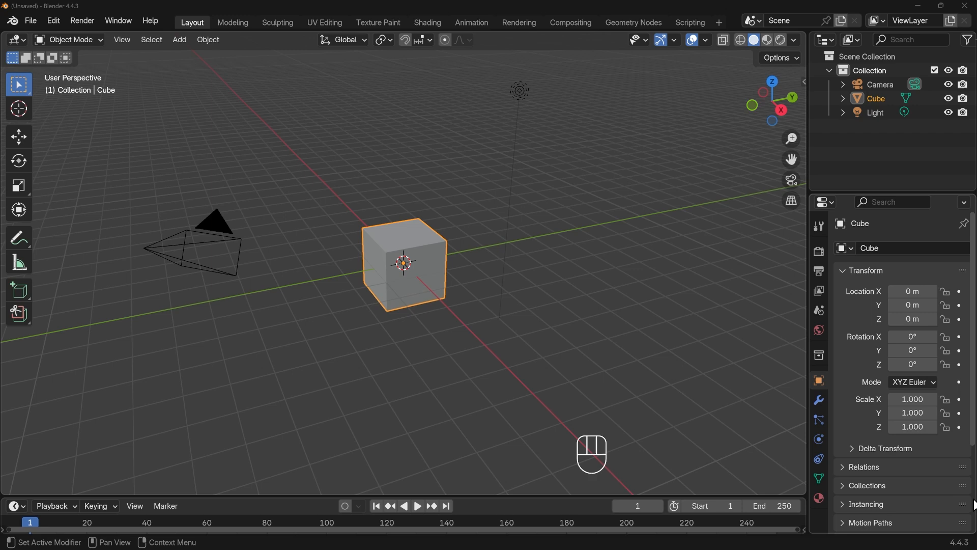
mouse_move(537, 486)
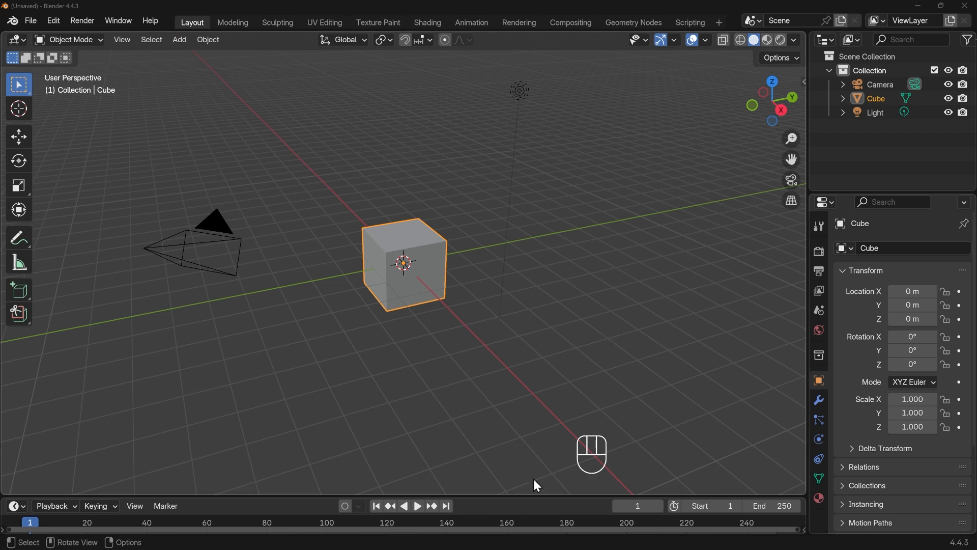
mouse_move(577, 475)
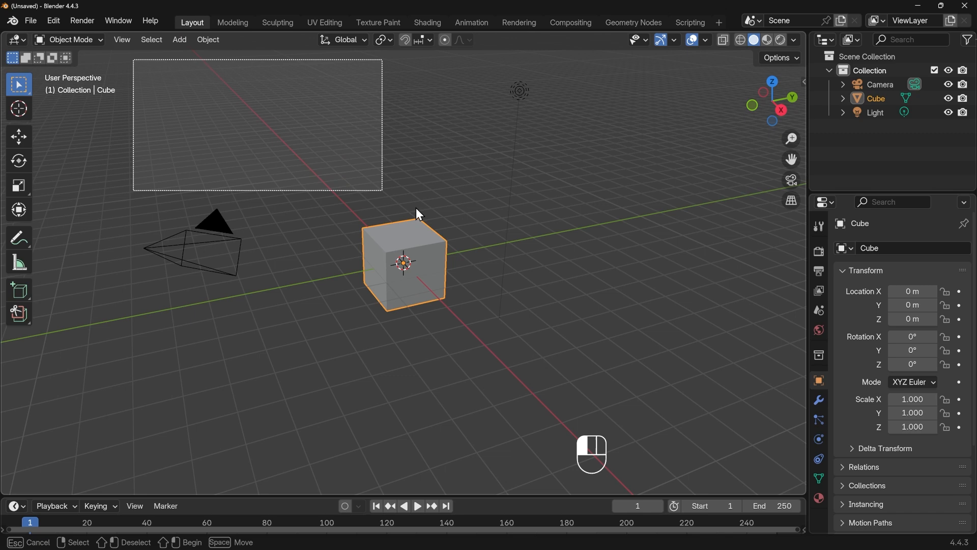
Step: Delete the default cube, camera and light, and add a single plane mesh
key("a")
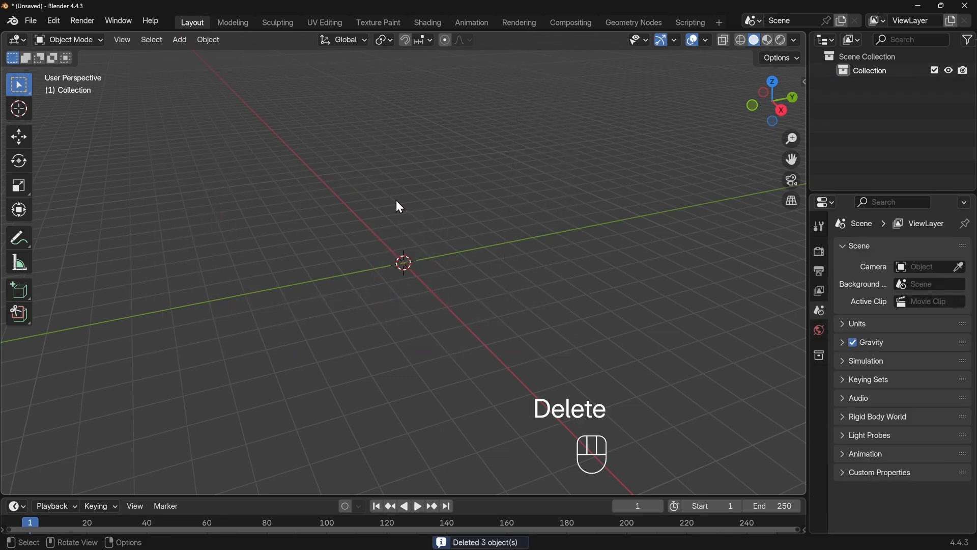
key("shift+a")
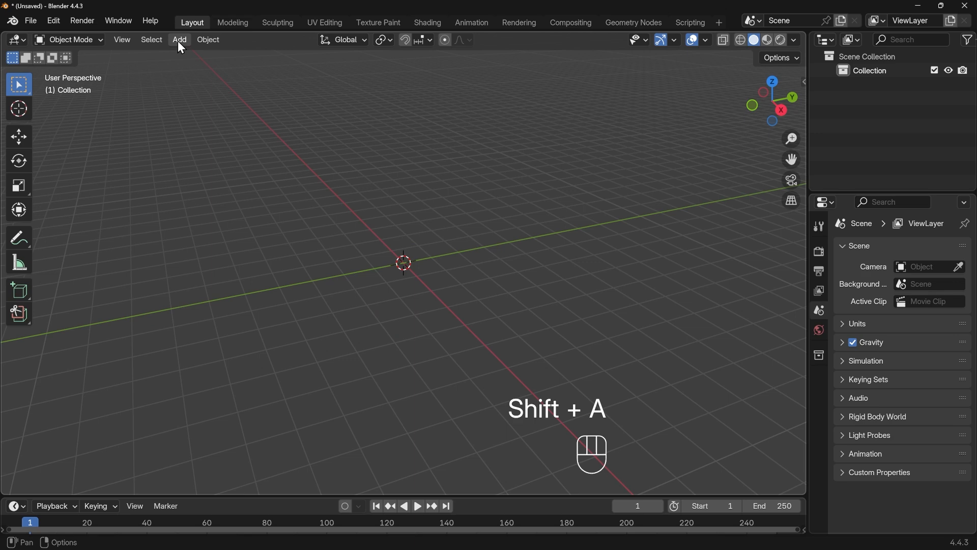
key("shift+a")
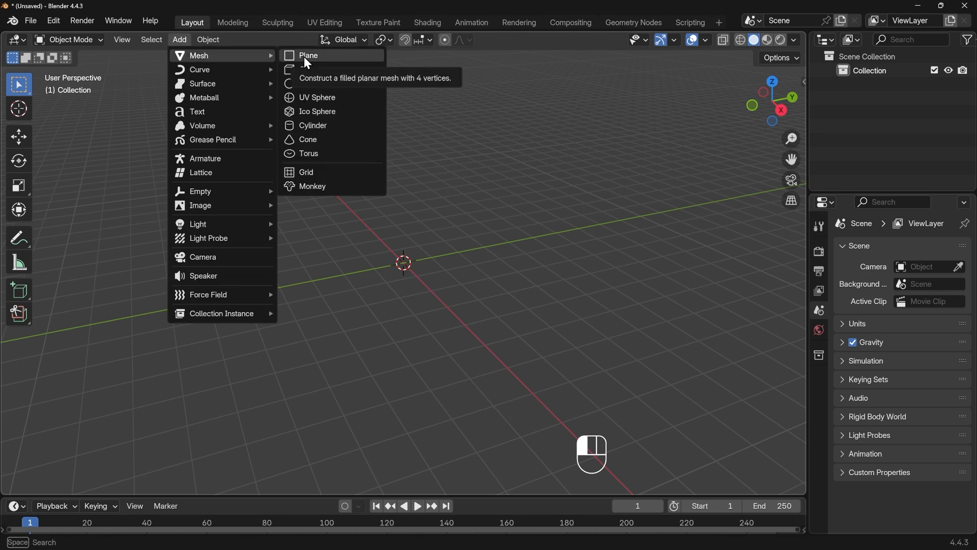
left_click(308, 56)
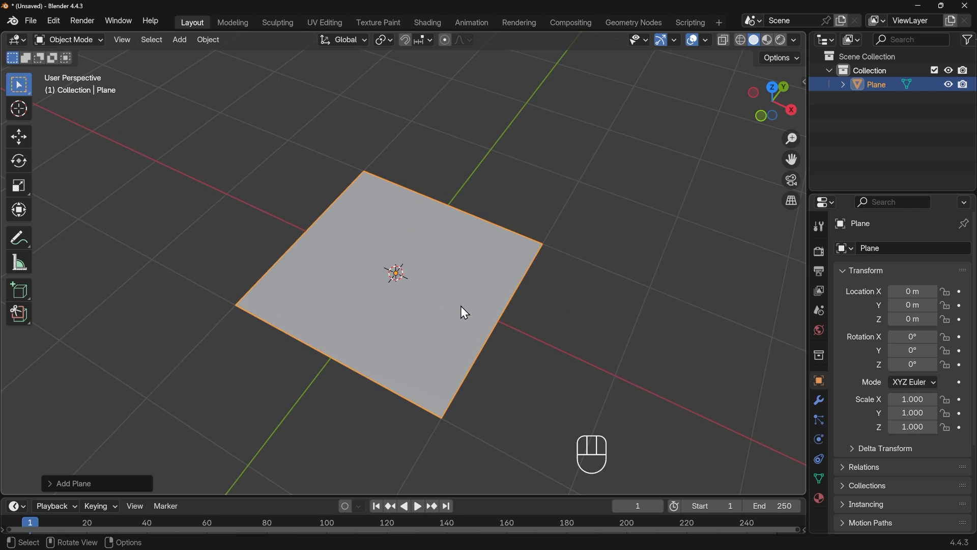
Step: In face select, inset the plane's face and extrude the inner square upward
key("Tab")
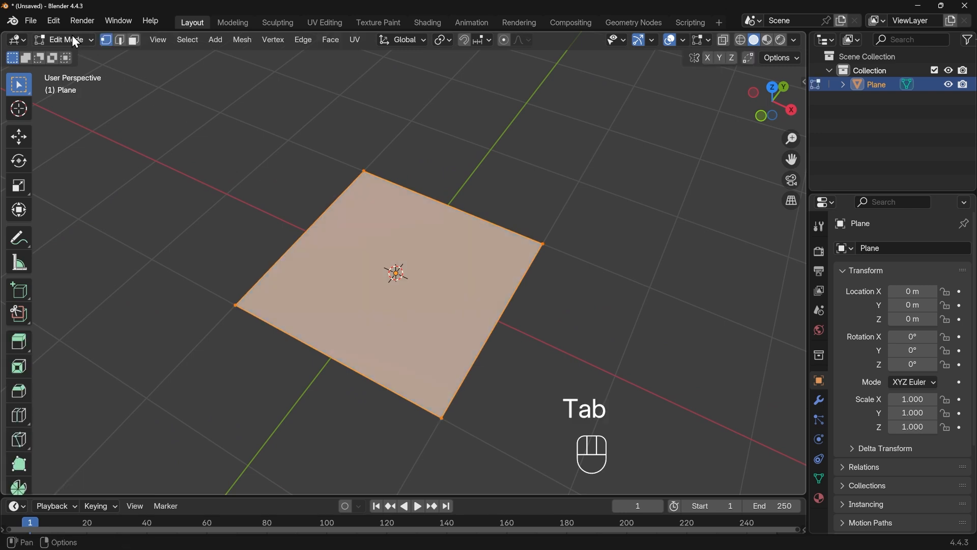
left_click(132, 39)
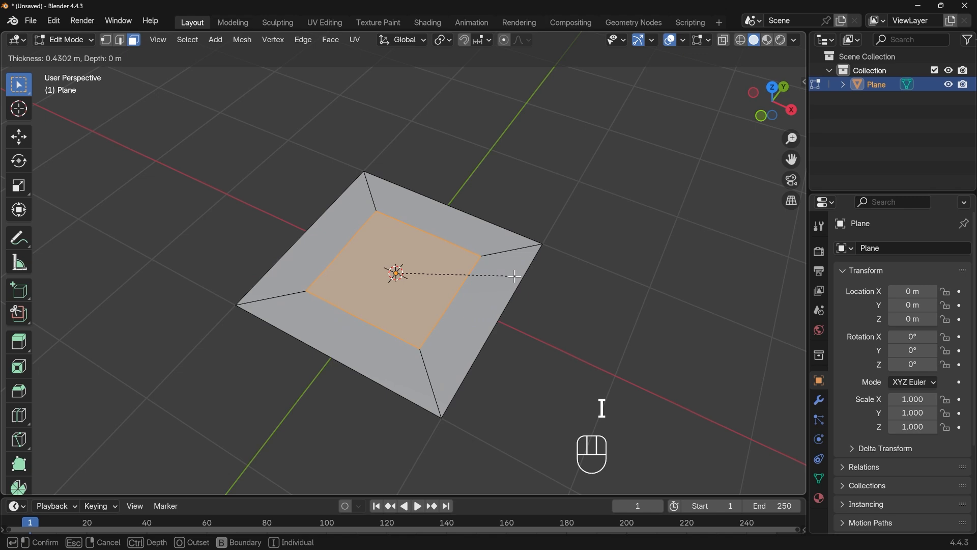
left_click(508, 275)
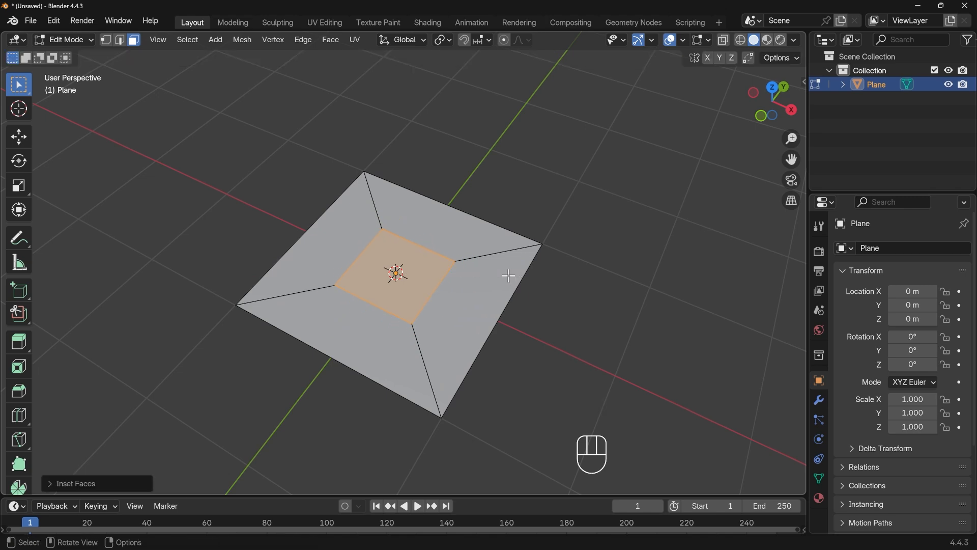
key("e")
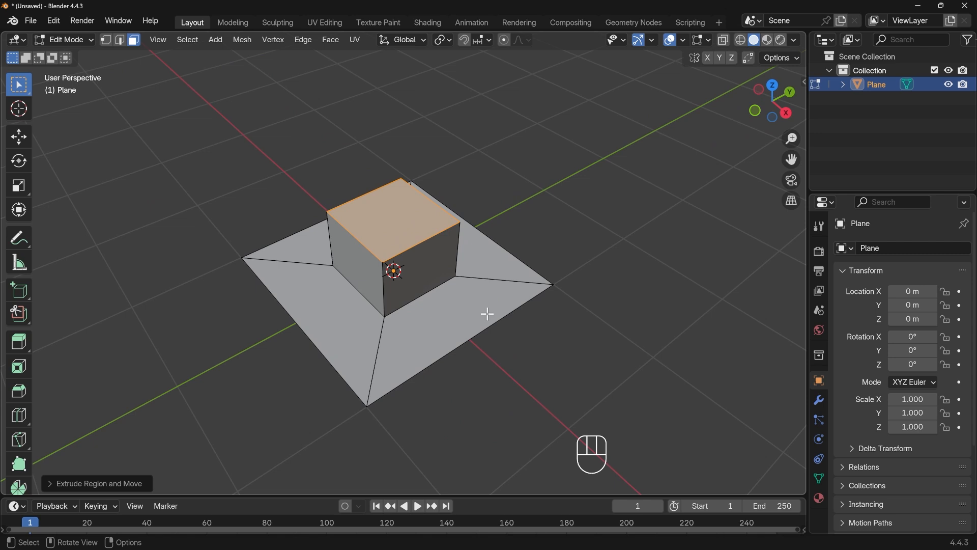
mouse_move(675, 236)
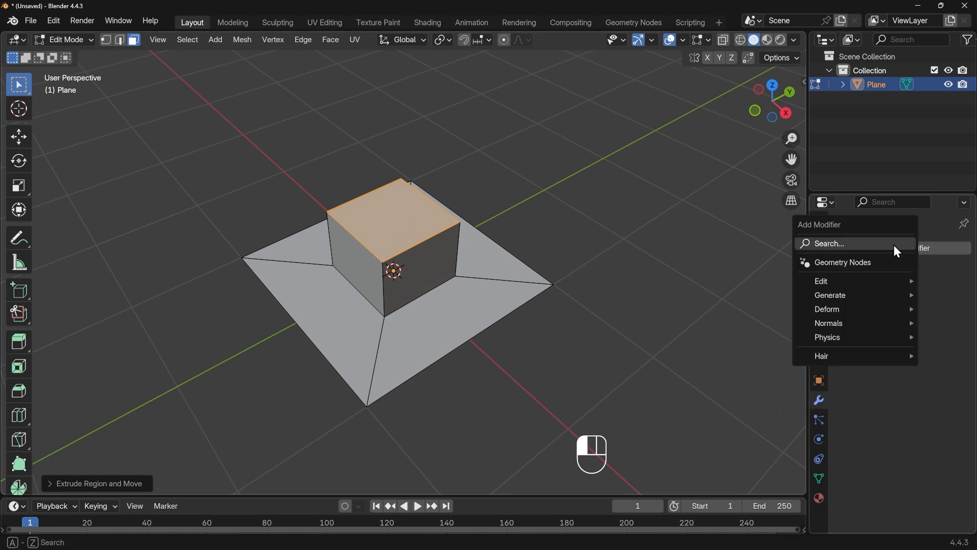
Step: Add a Subdivision Surface modifier and raise its viewport levels to 4
type("sub")
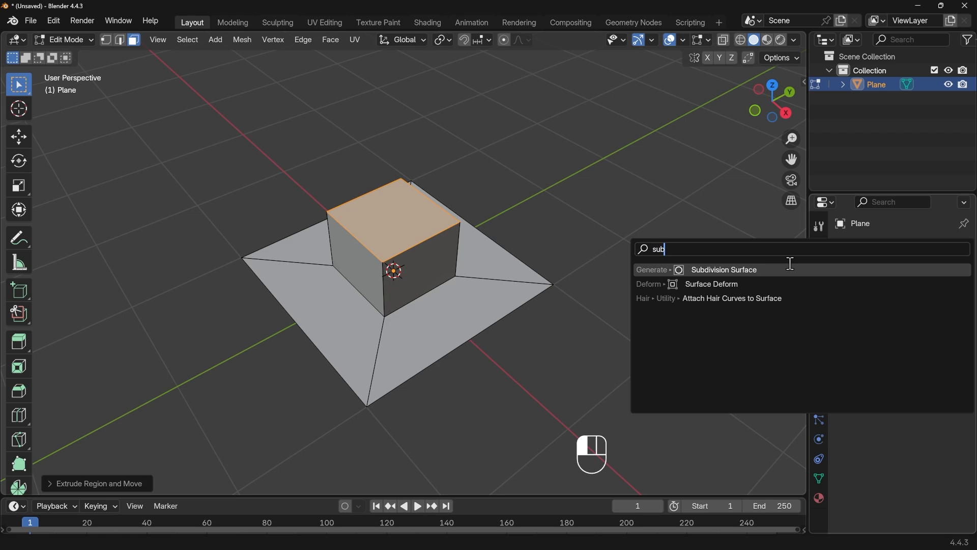
left_click(723, 269)
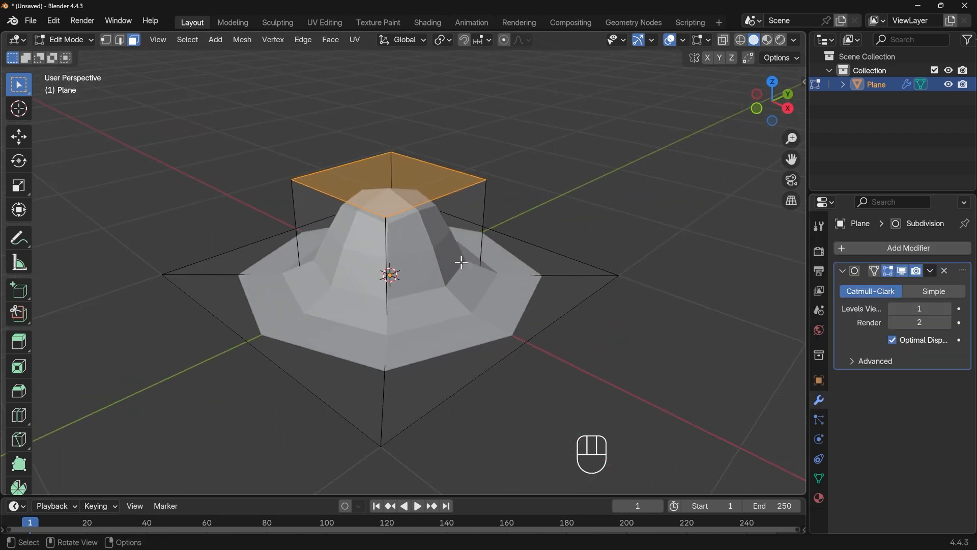
left_click(945, 308)
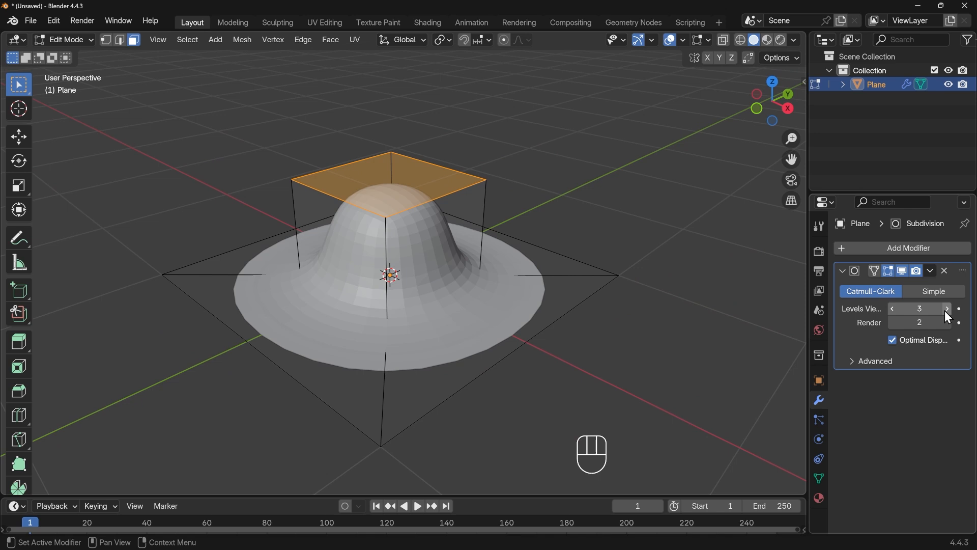
left_click(945, 308)
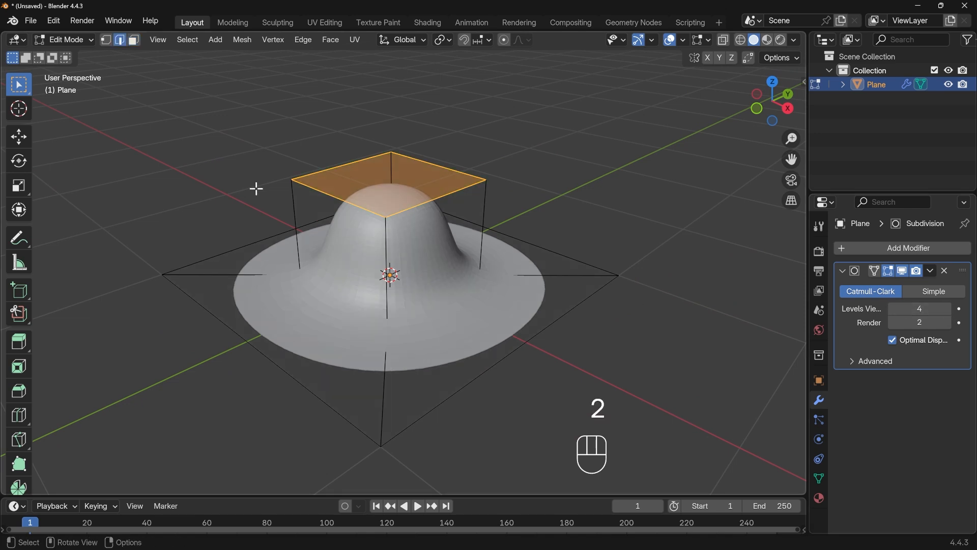
Step: Bevel the raised block's top edge loop into support edges
key("ctrl+b")
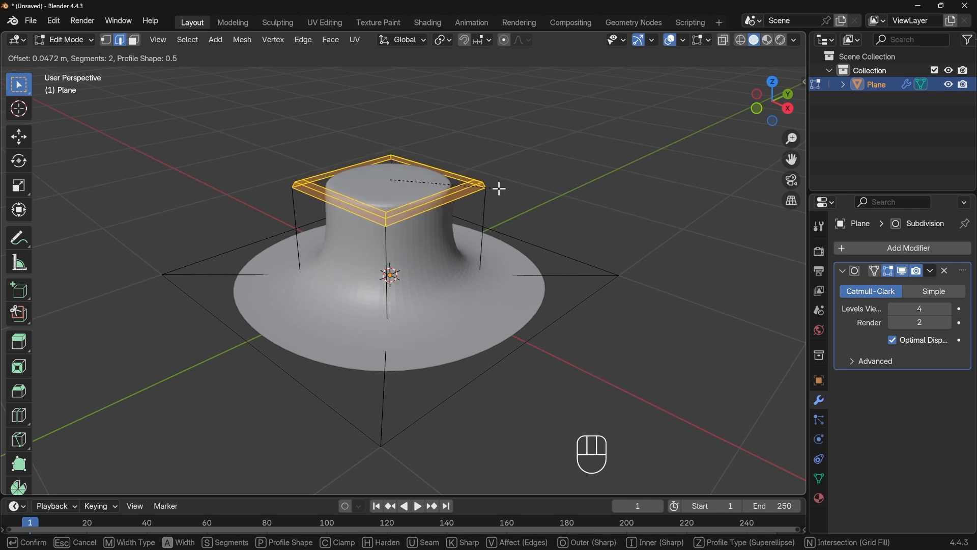
key("shift")
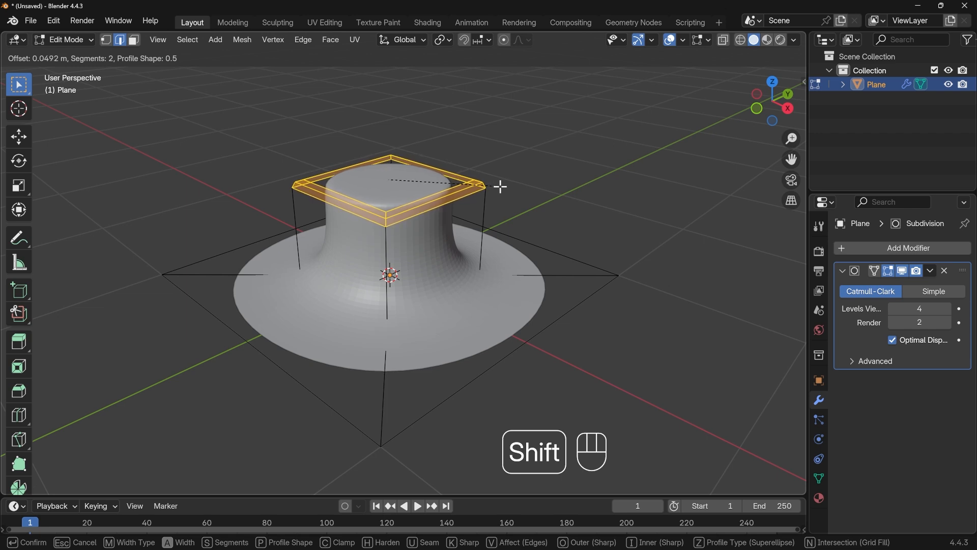
left_click(457, 203)
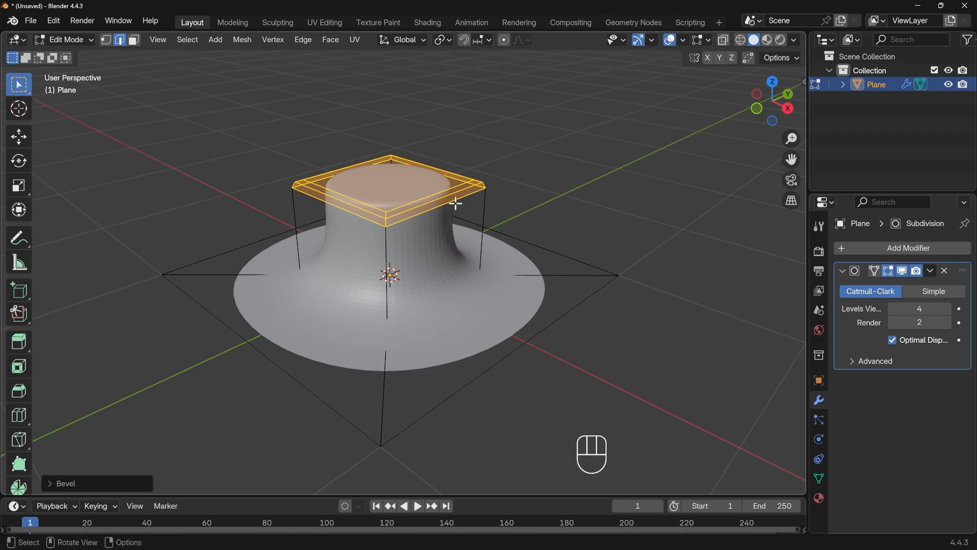
Step: With X-ray on, bevel the base edge loop and return to Object Mode
key("Alt+z")
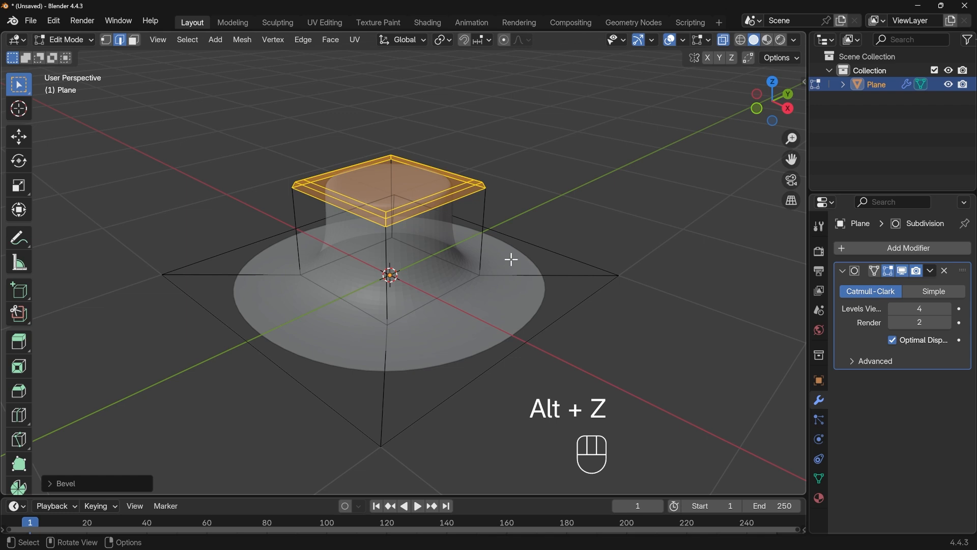
mouse_move(416, 316)
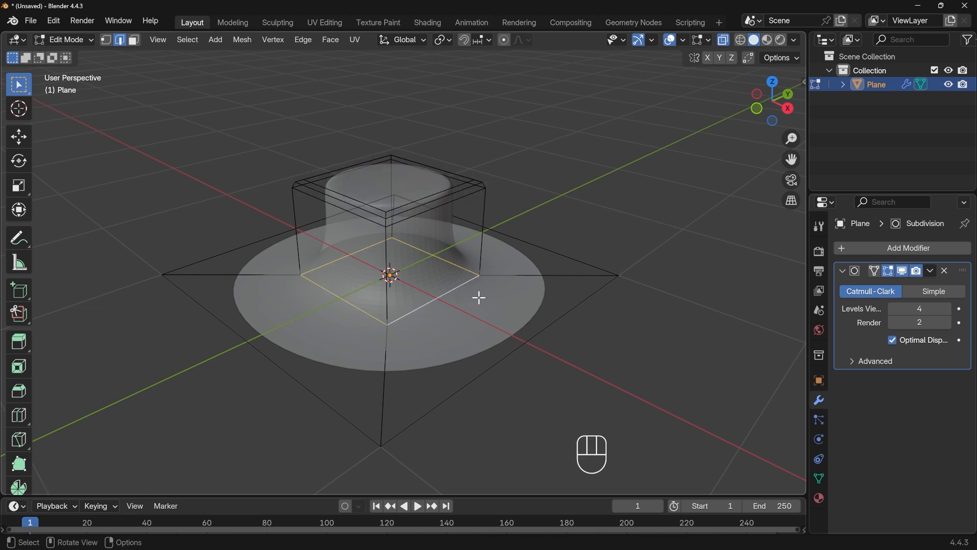
key("ctrl+b")
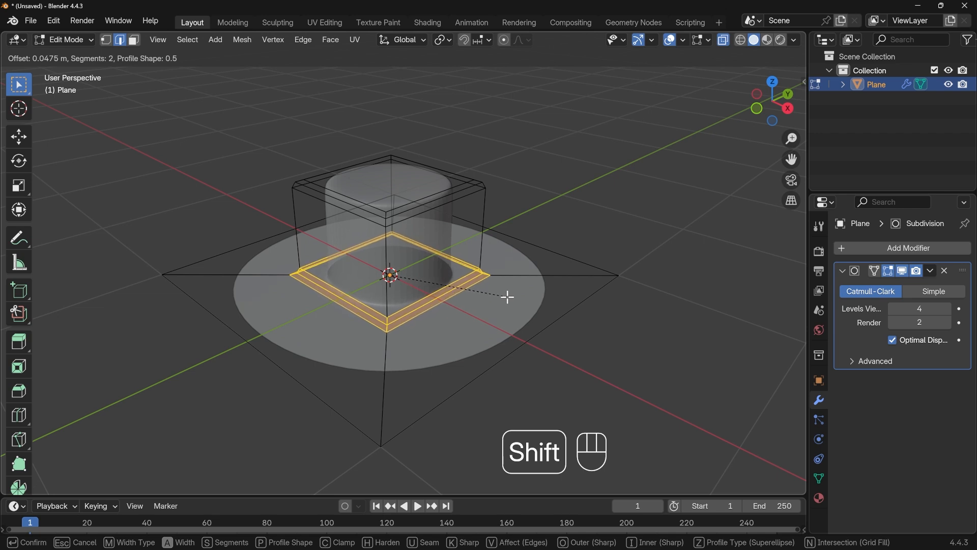
left_click(507, 296)
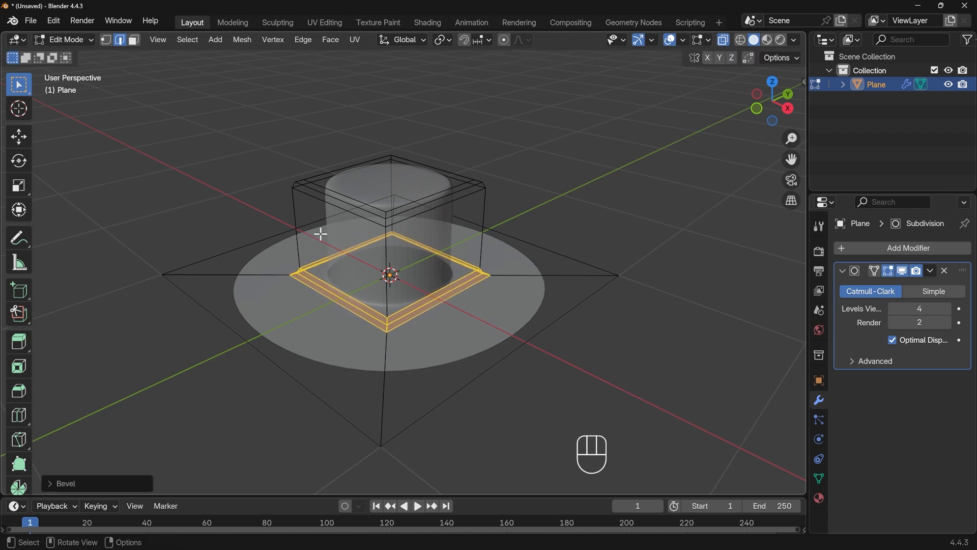
key("Tab")
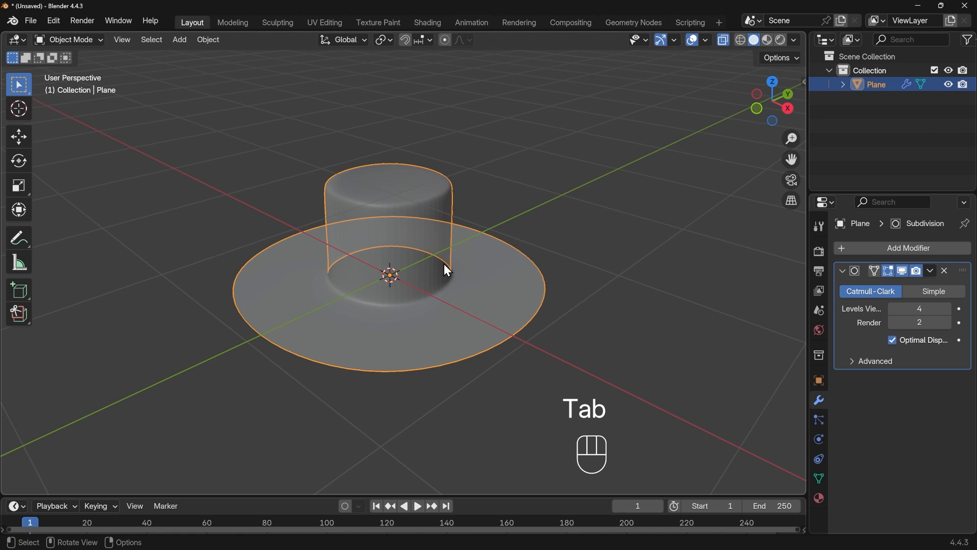
Step: Toggle X-ray off to view the smoothed top-hat mesh
key("Alt+z")
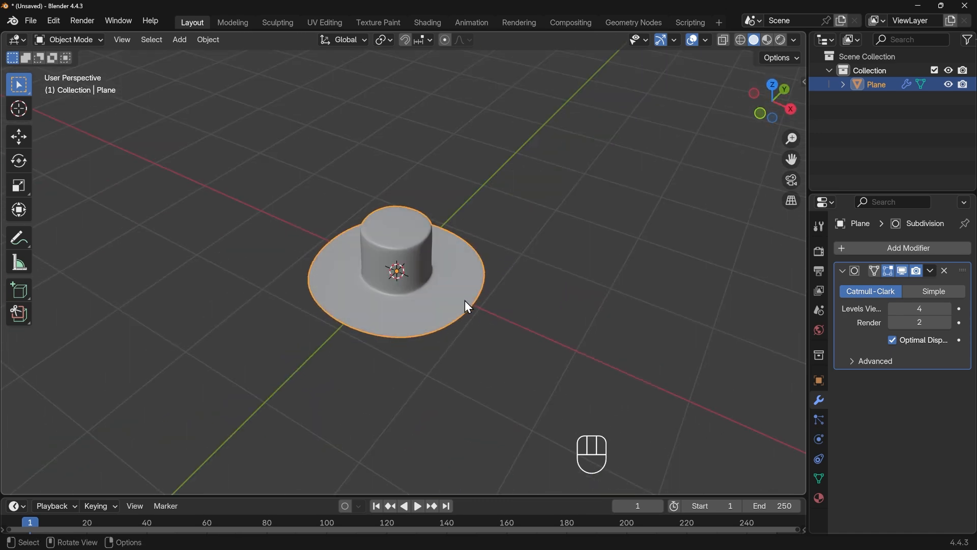
Step: Switch to top orthographic view and enter Edit Mode on the plane
key("KP_7")
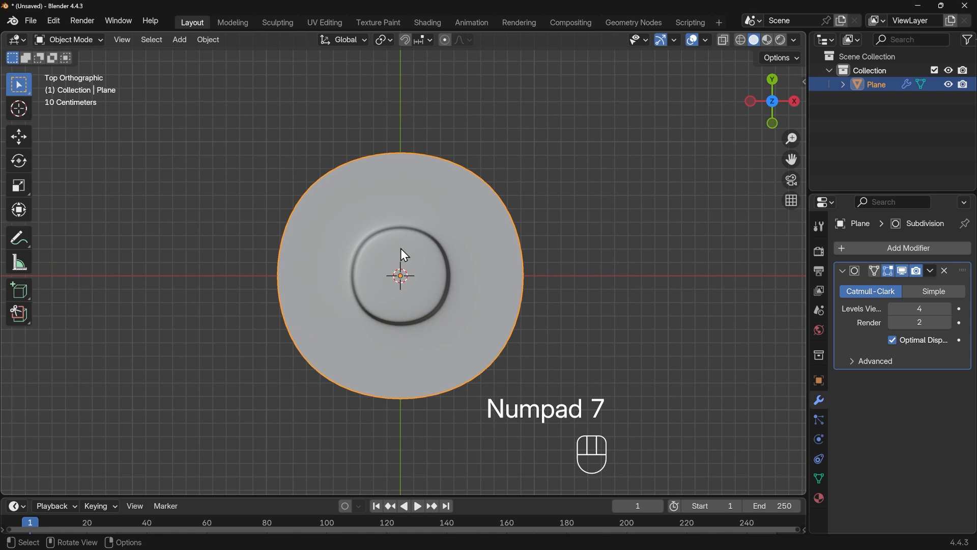
mouse_move(444, 286)
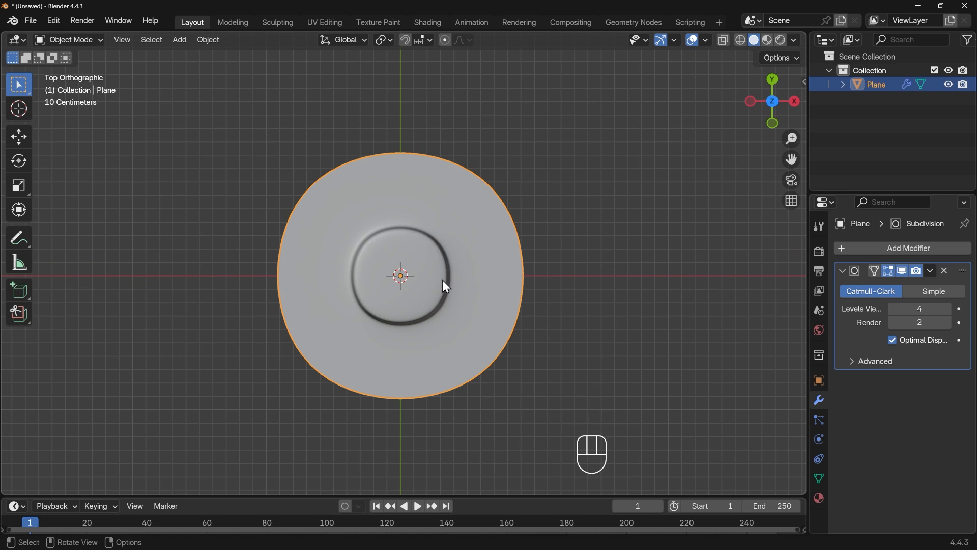
key("Tab")
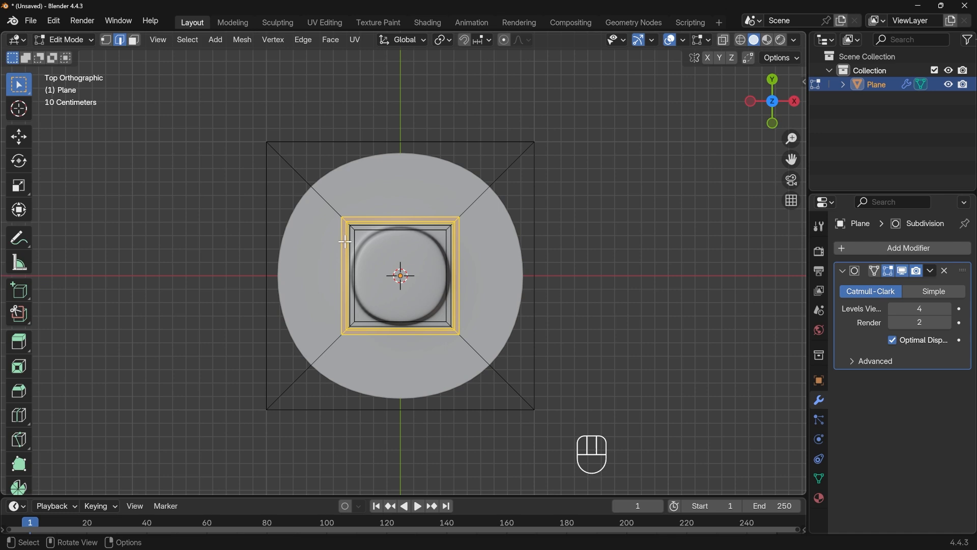
mouse_move(444, 253)
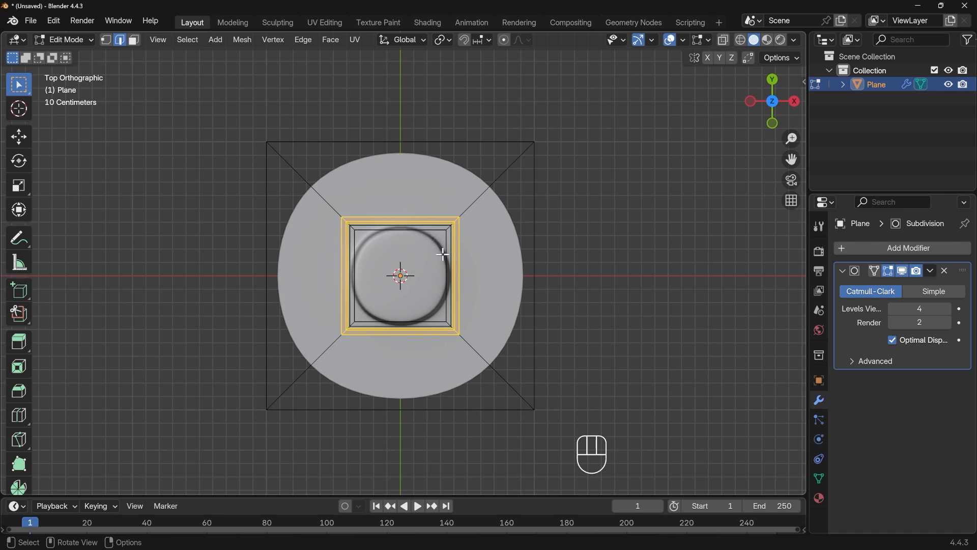
mouse_move(432, 274)
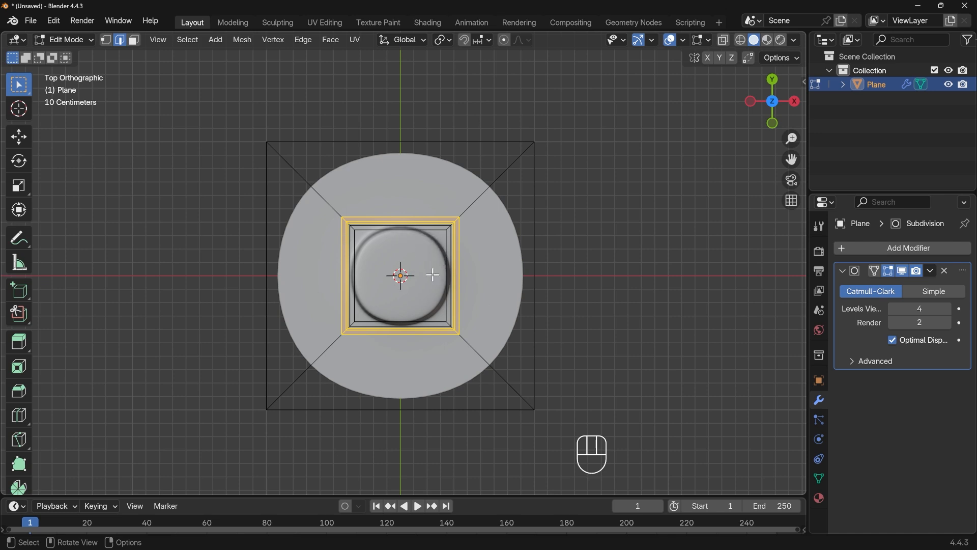
mouse_move(437, 266)
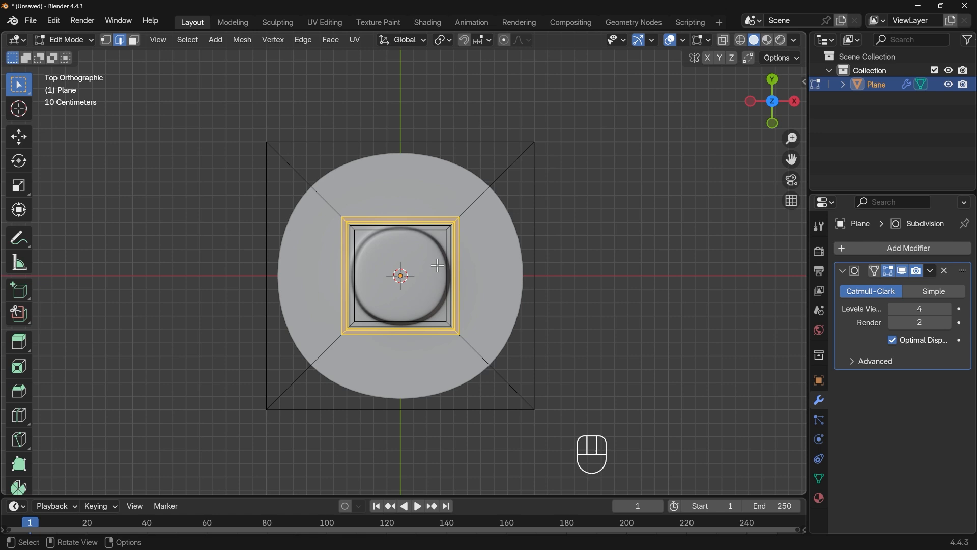
mouse_move(228, 253)
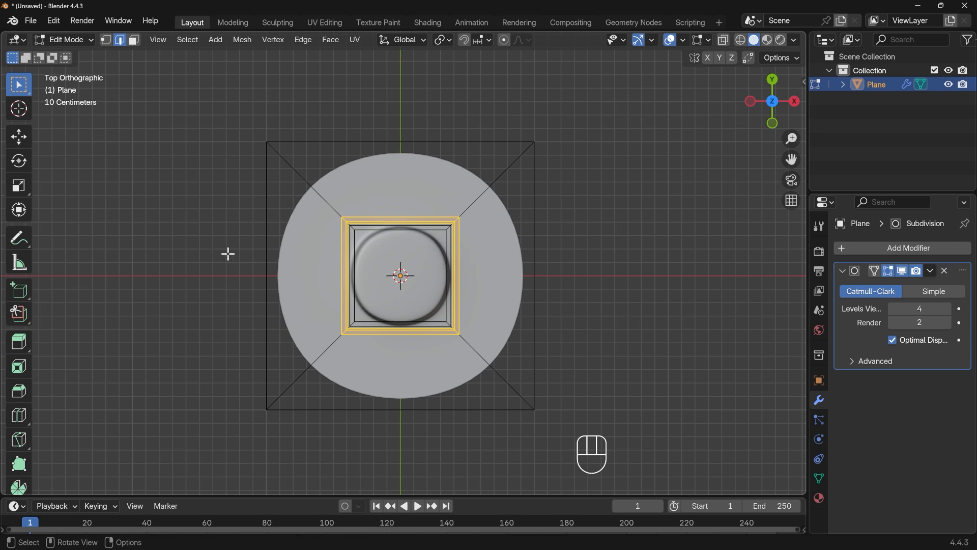
mouse_move(529, 250)
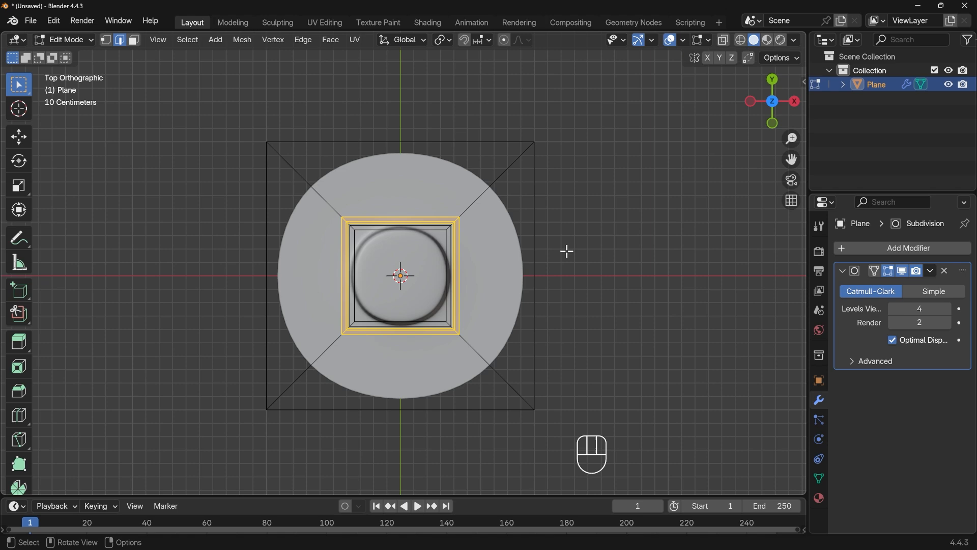
Step: Move the hat plane aside and add a second plane at the scene centre
key("Tab")
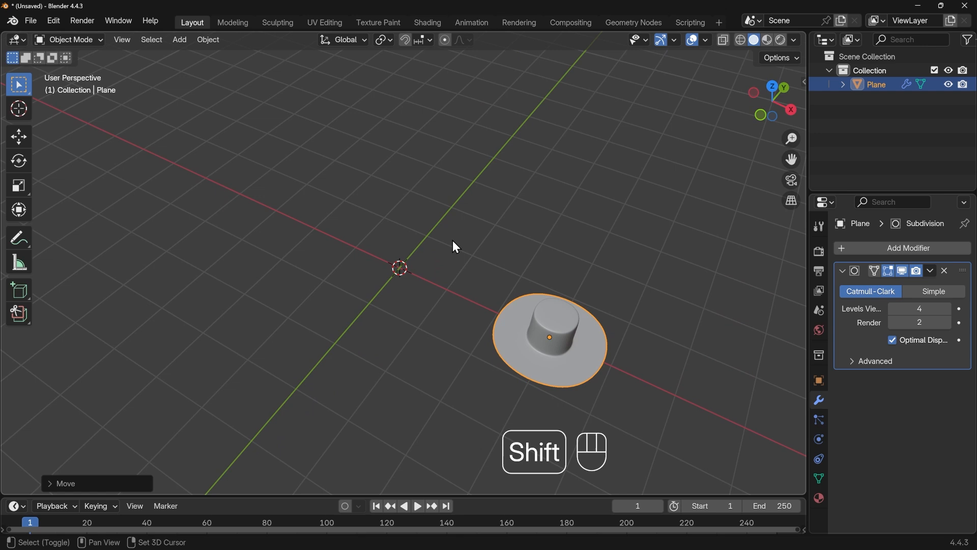
key("shift+a")
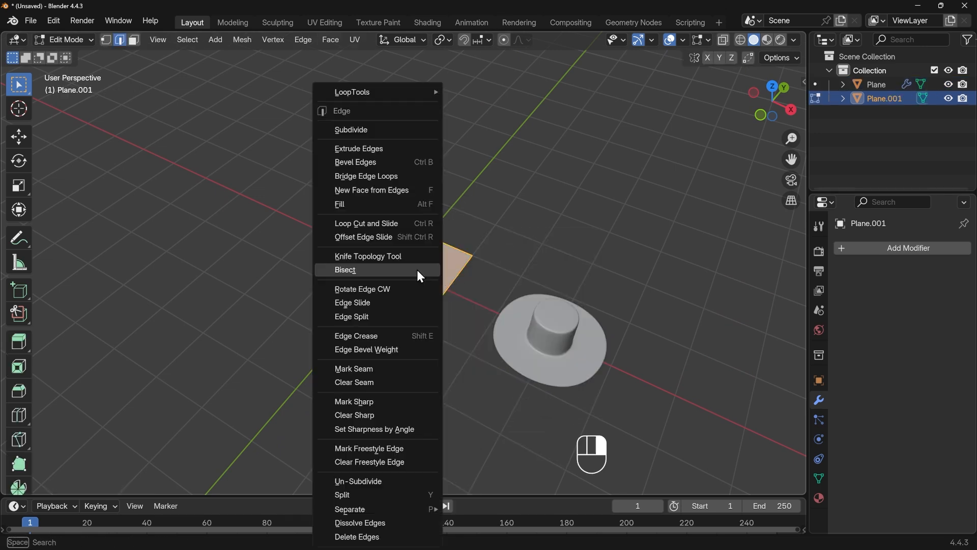
Step: Subdivide Plane.001 once into four faces and expand the Subdivide options
left_click(350, 131)
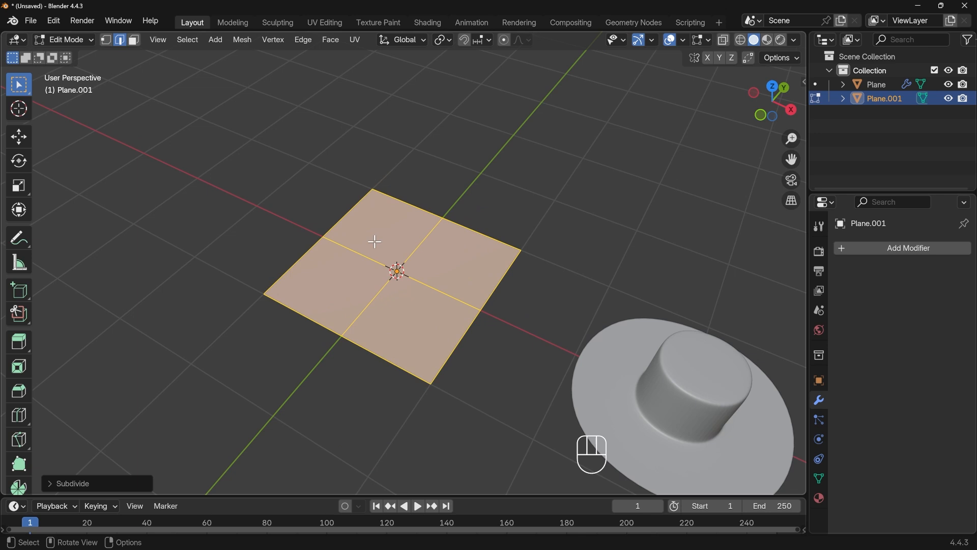
mouse_move(442, 291)
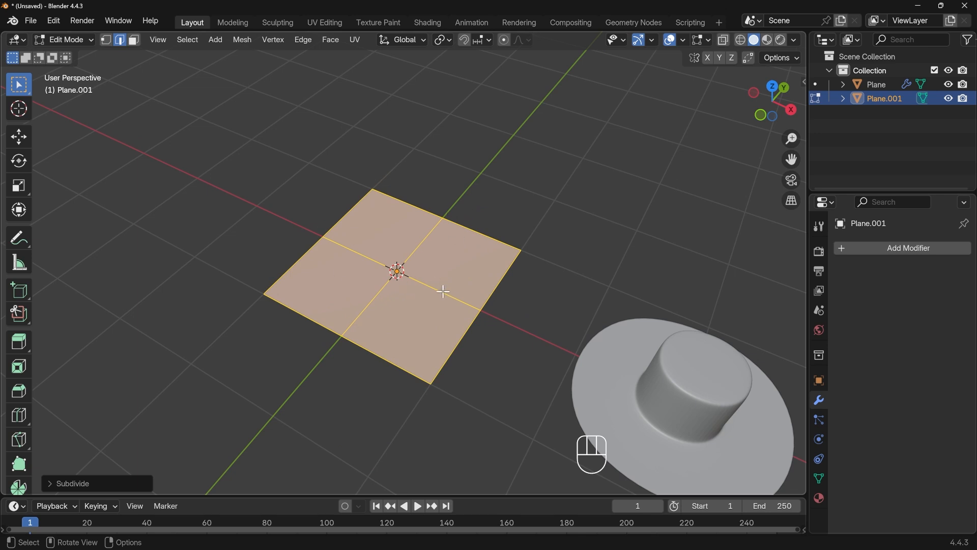
left_click(72, 486)
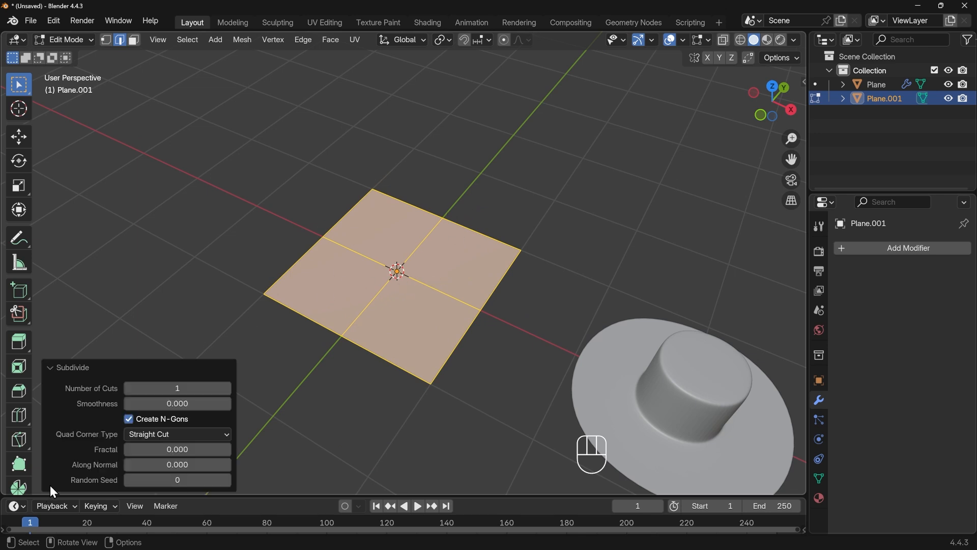
mouse_move(162, 382)
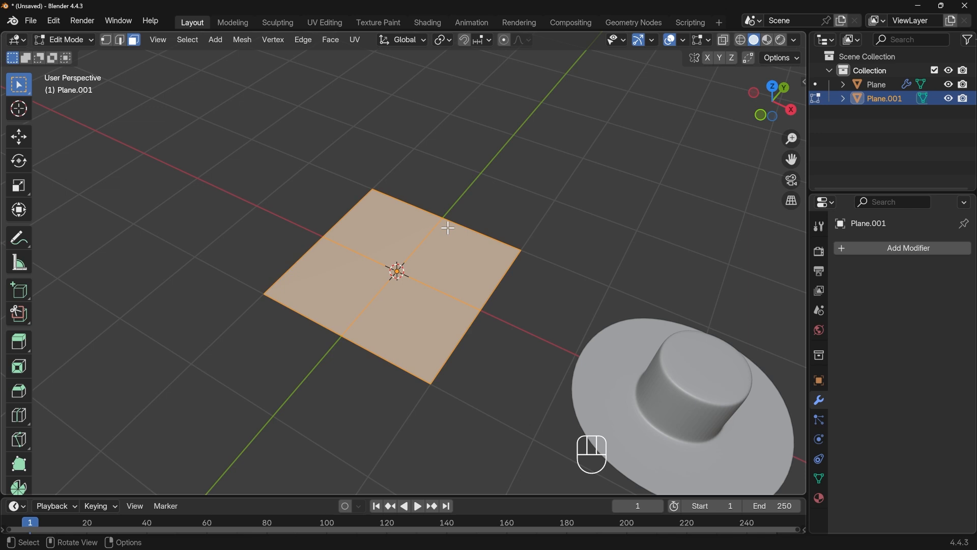
mouse_move(584, 275)
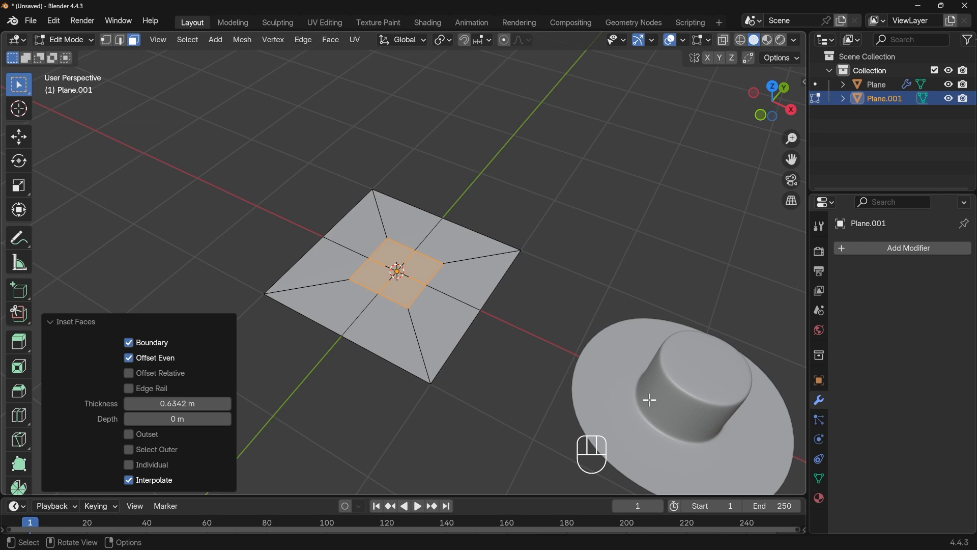
mouse_move(436, 279)
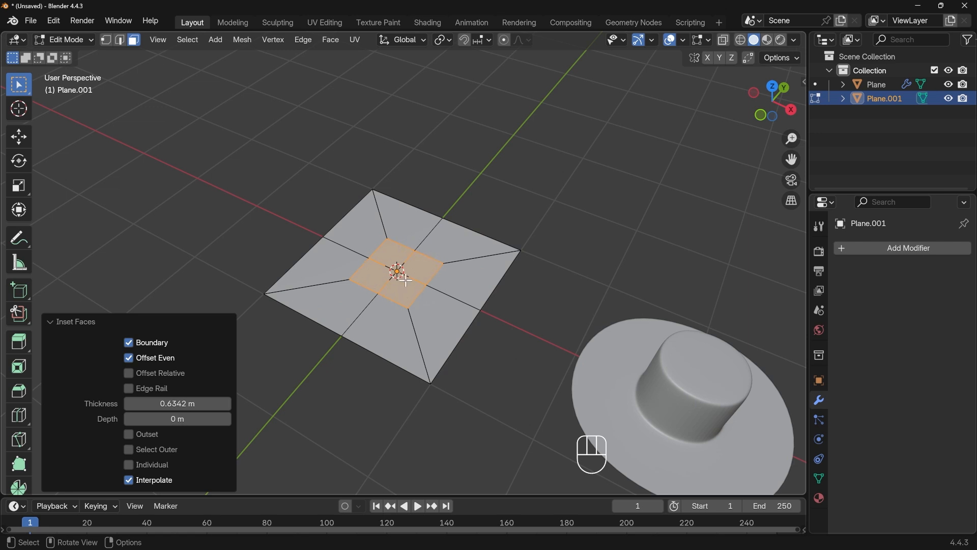
mouse_move(53, 22)
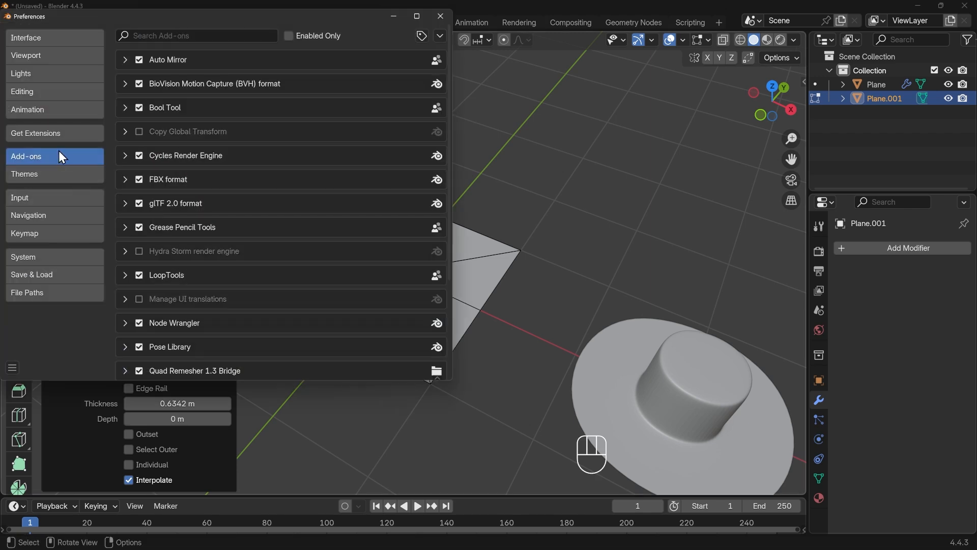
Step: Search 'loop' in Preferences extensions and add-ons to confirm LoopTools is enabled
left_click(36, 132)
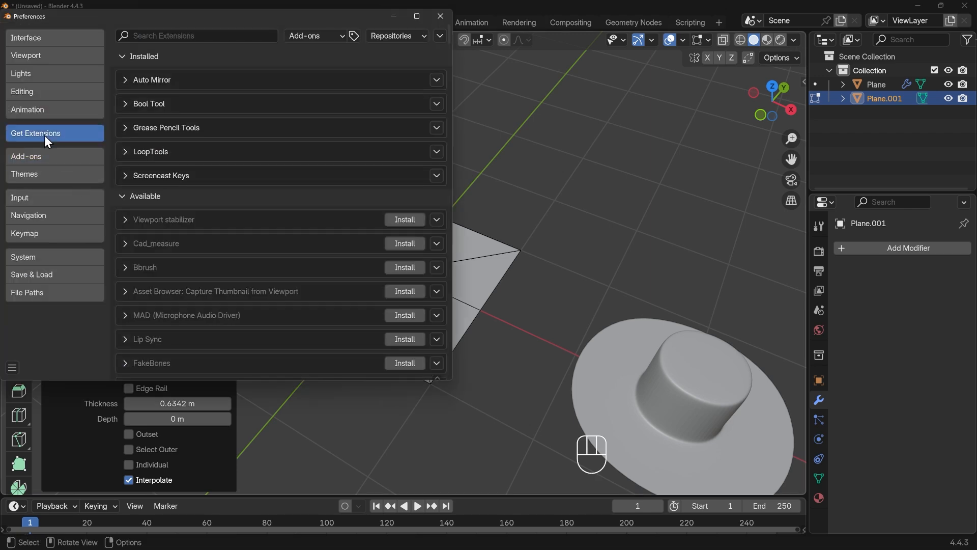
type("loop")
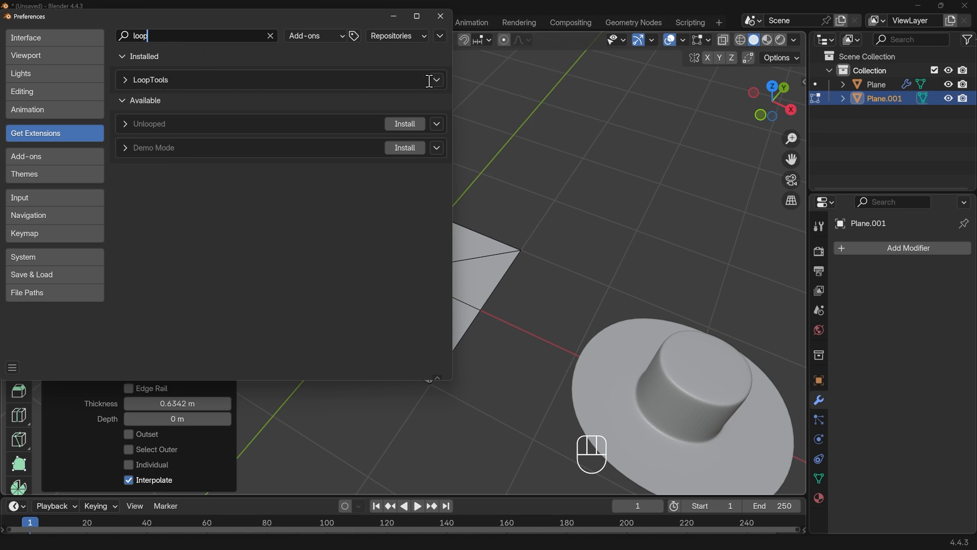
mouse_move(55, 155)
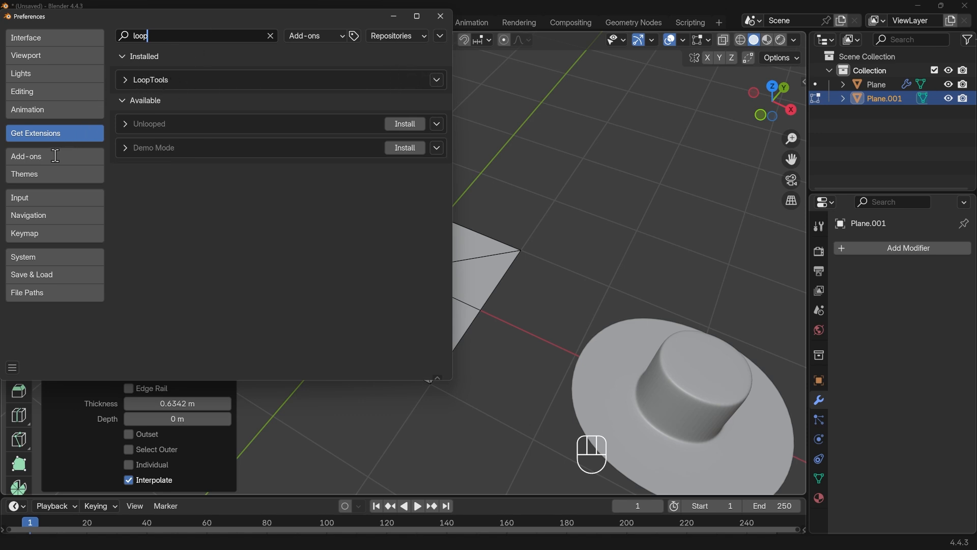
left_click(25, 159)
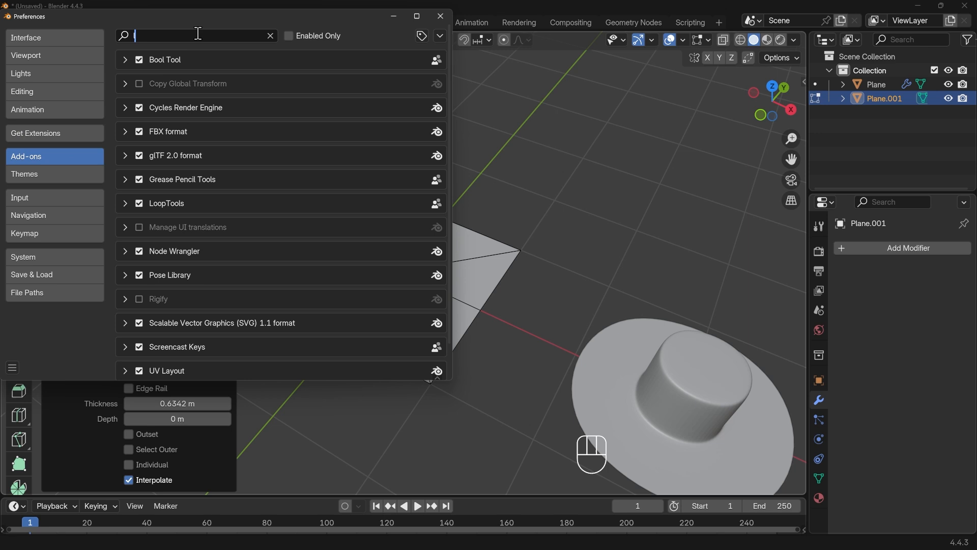
type("loop")
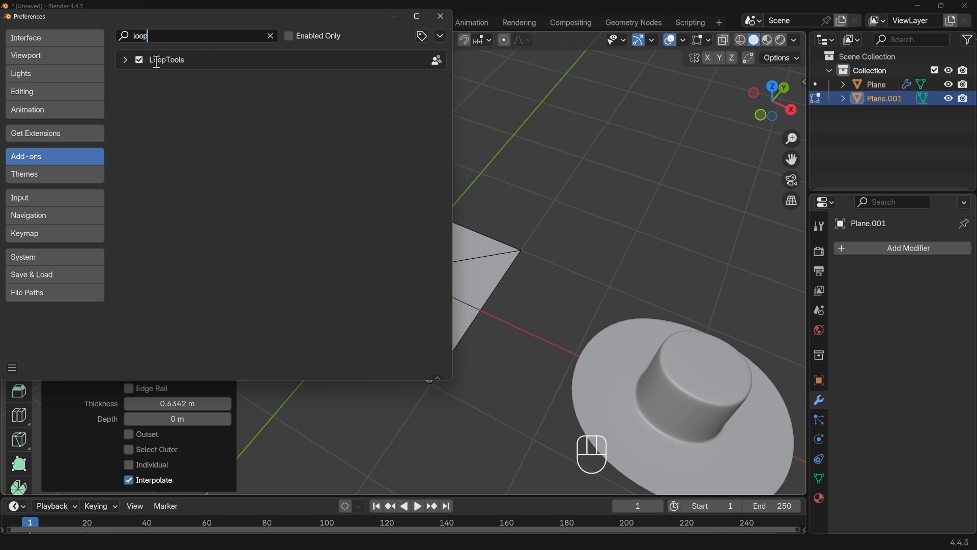
mouse_move(363, 147)
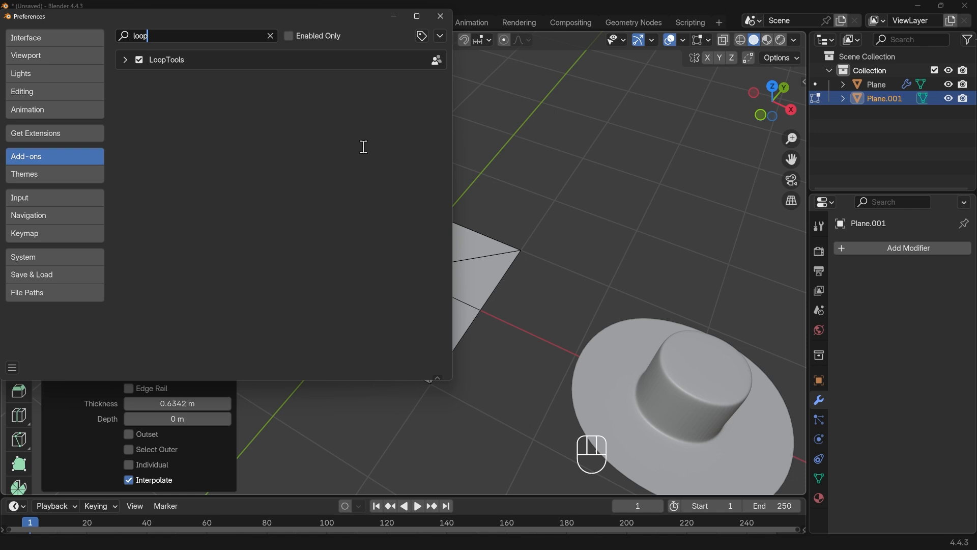
left_click(11, 369)
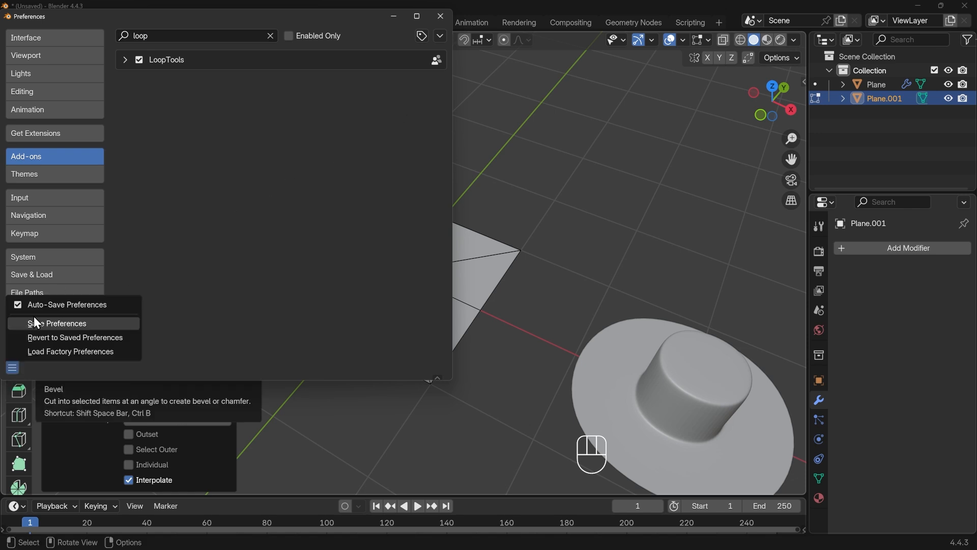
mouse_move(59, 319)
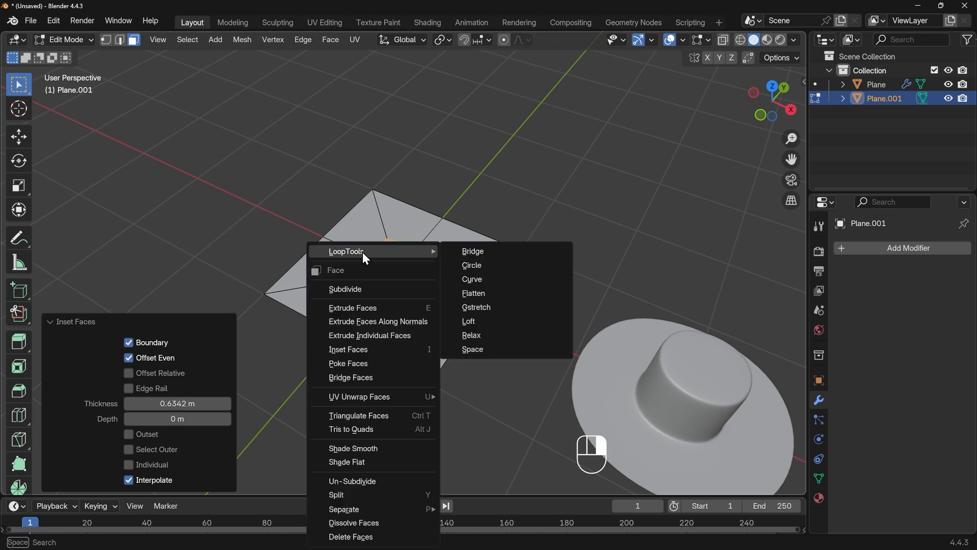
mouse_move(475, 266)
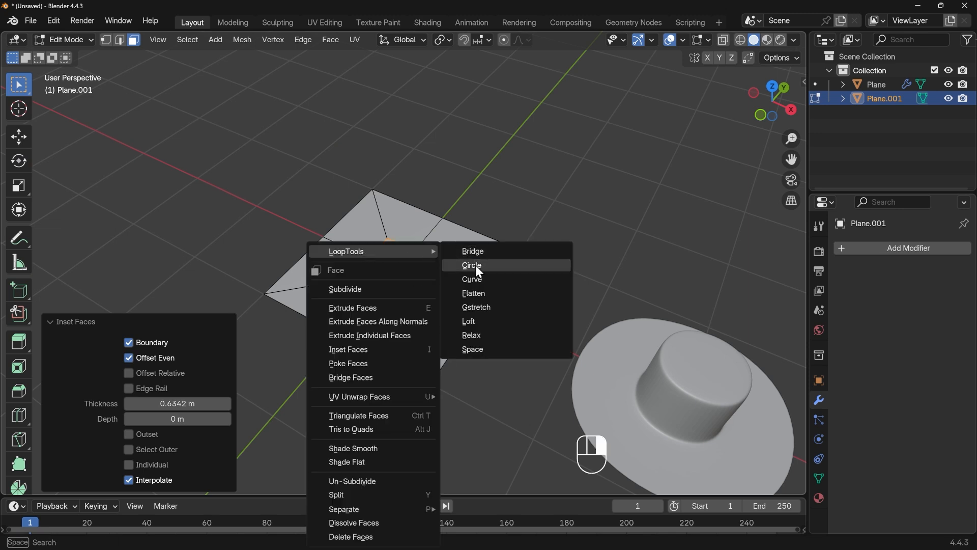
Step: Round the centre faces into a circle with LoopTools and extrude them upward
left_click(472, 265)
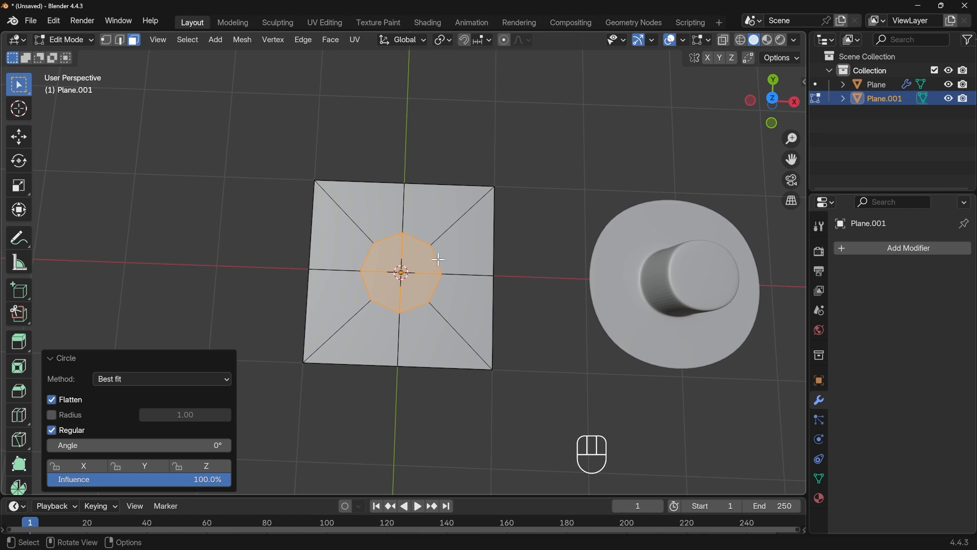
key("e")
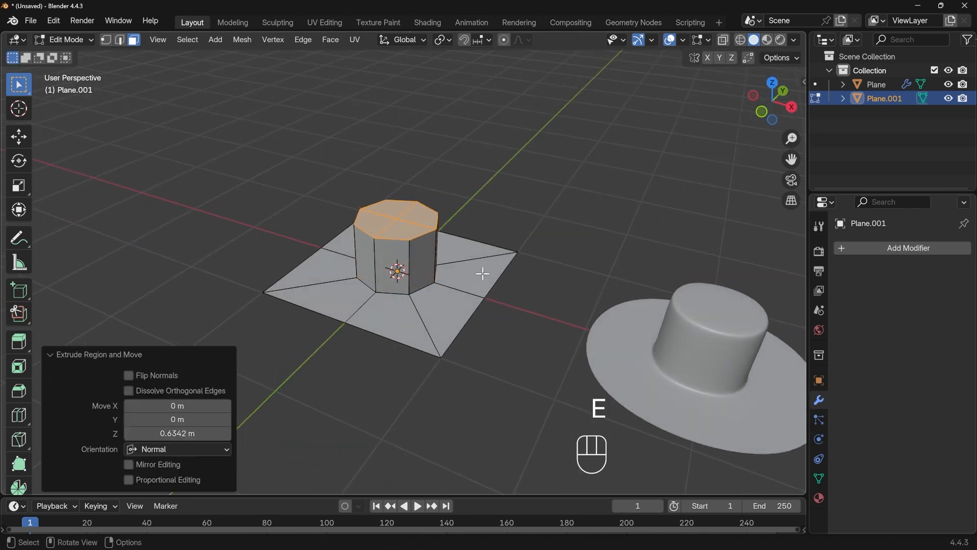
Step: Switch to edge select mode on Plane.001's octagonal column
key("2")
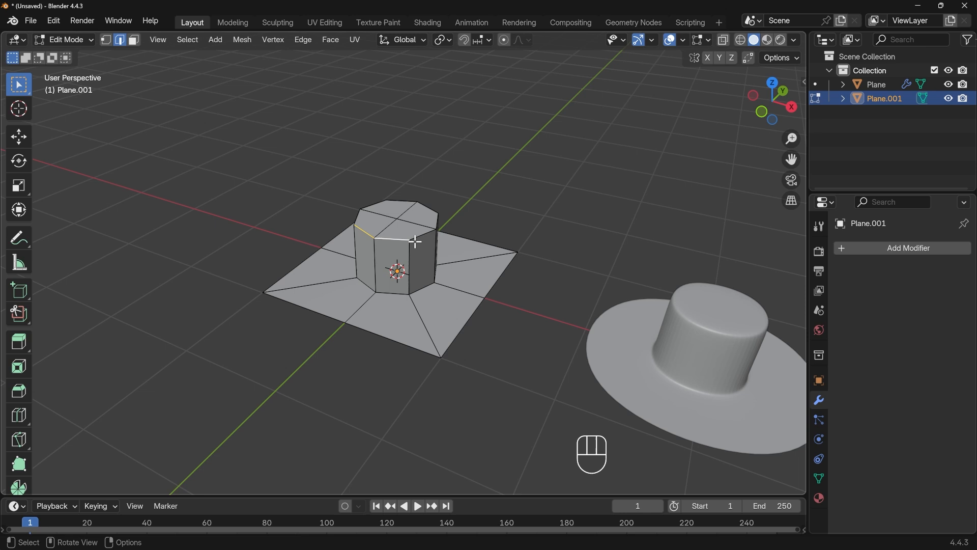
mouse_move(424, 235)
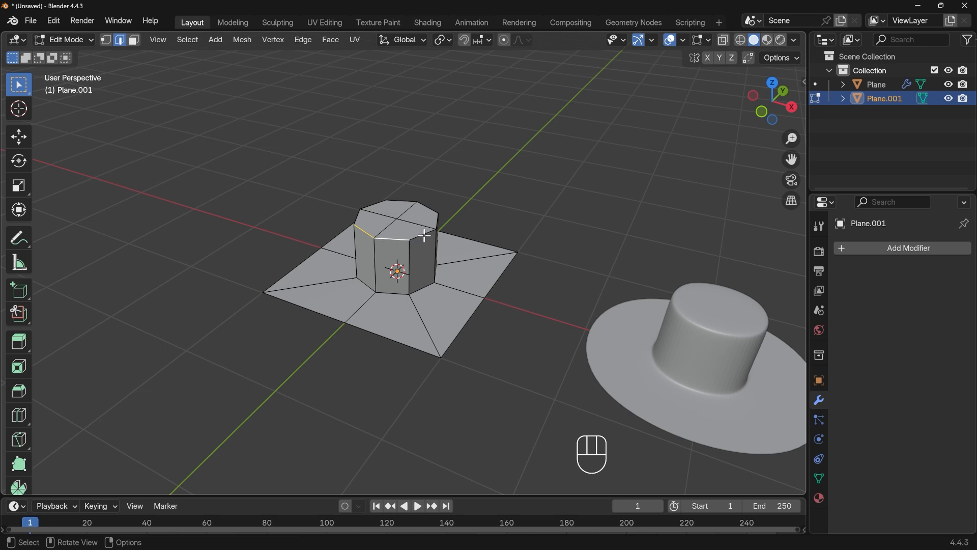
mouse_move(416, 230)
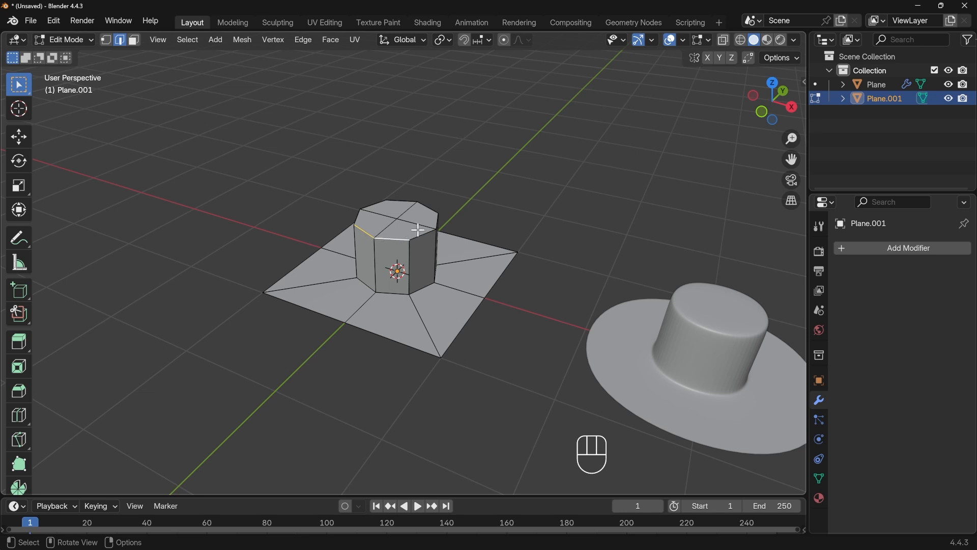
Step: Bevel the column's top and bottom rim loops with 2 segments, then return to Object Mode
left_click(427, 205)
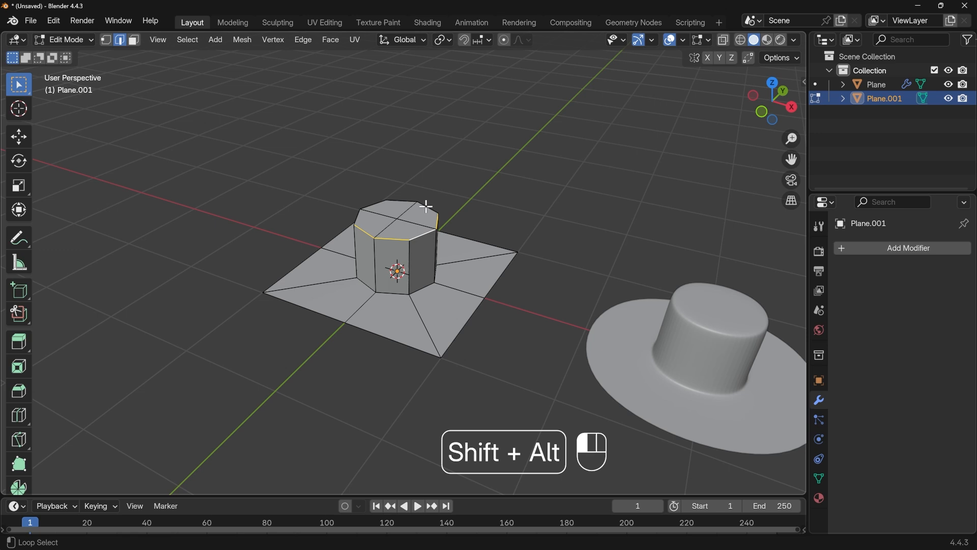
left_click(399, 205)
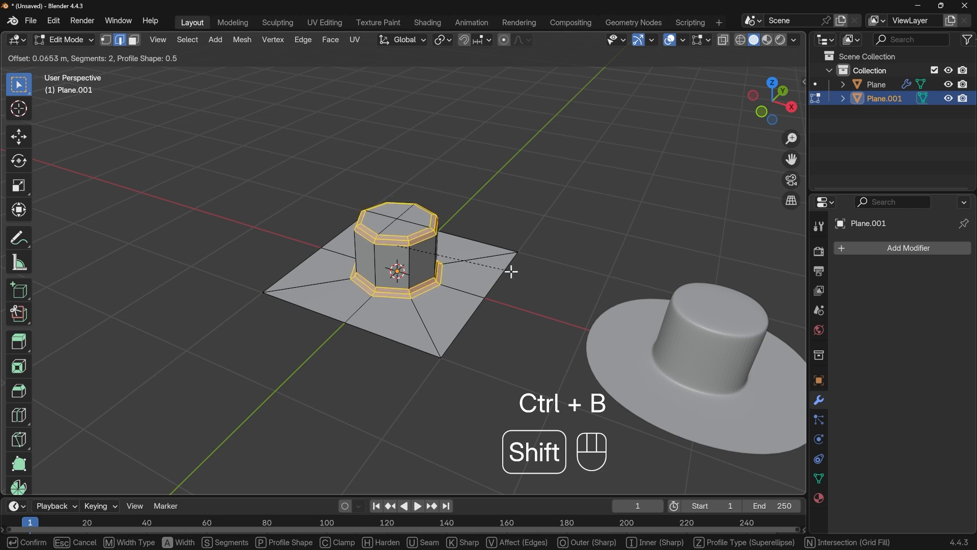
left_click(510, 270)
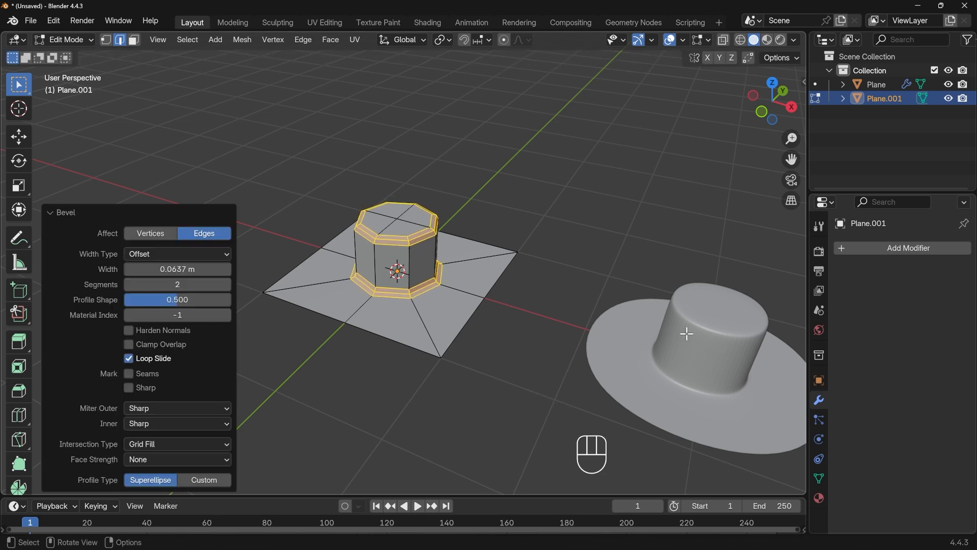
key("Tab")
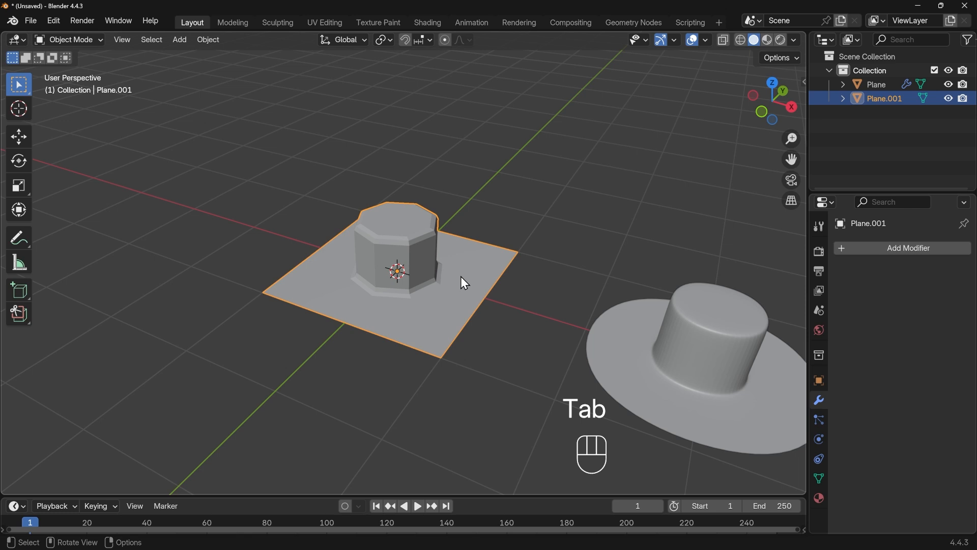
mouse_move(907, 247)
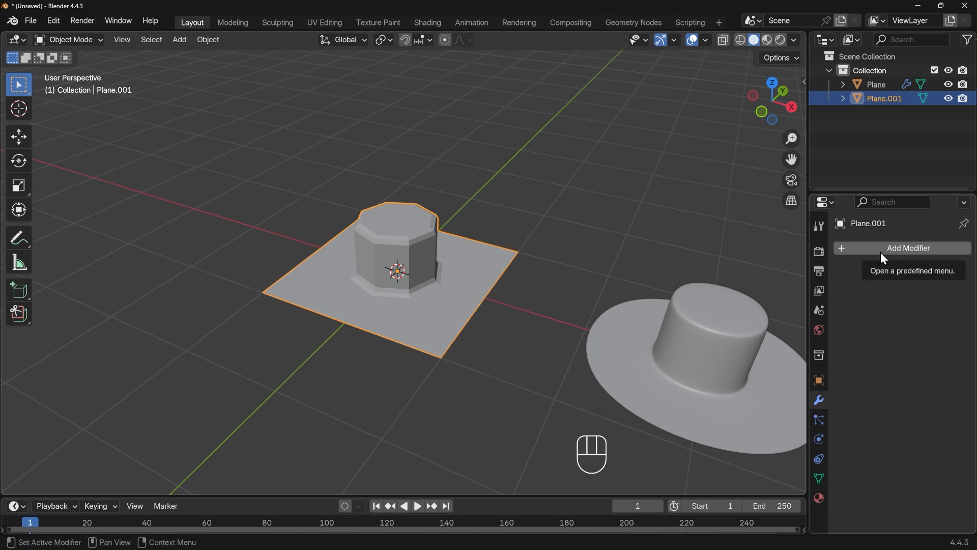
Step: Add a Subdivision Surface modifier to Plane.001 with viewport level 4
key("ctrl+3")
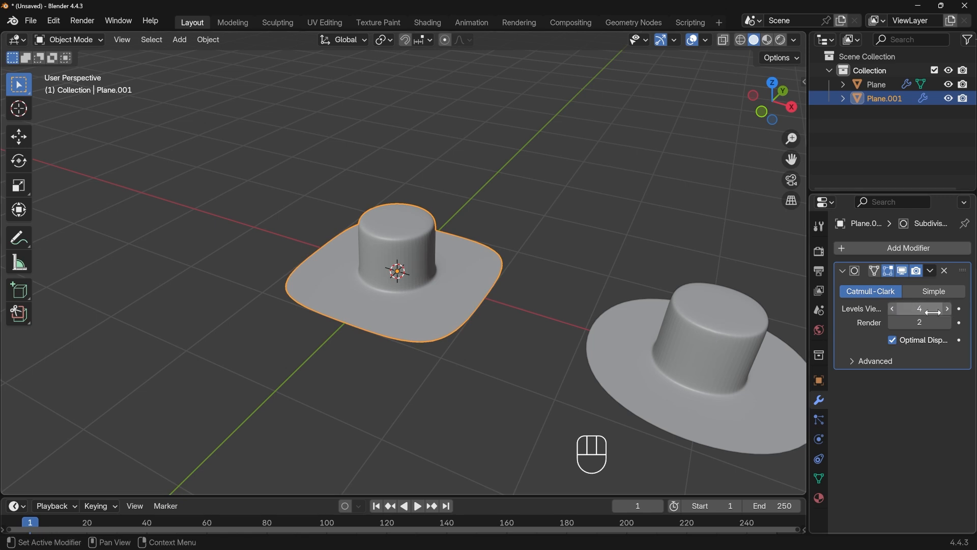
mouse_move(521, 314)
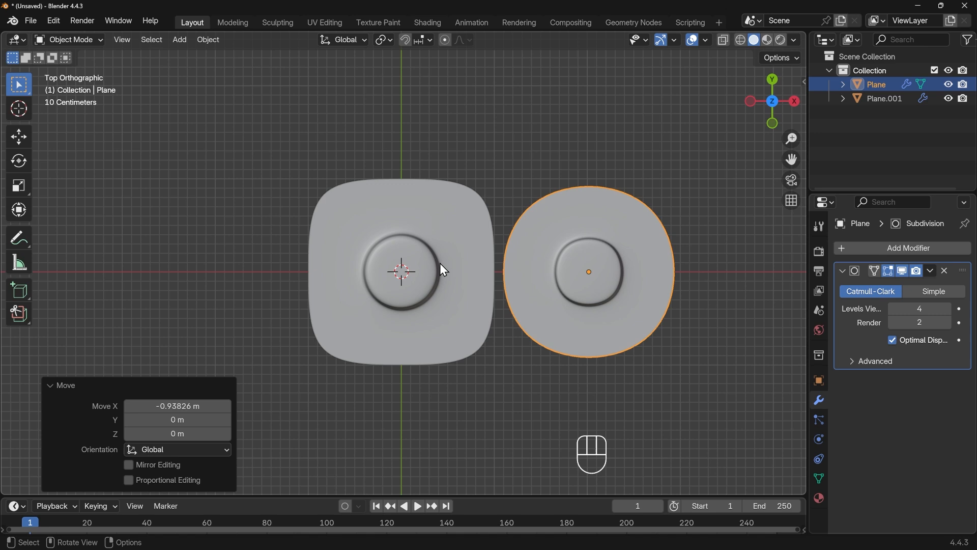
mouse_move(495, 242)
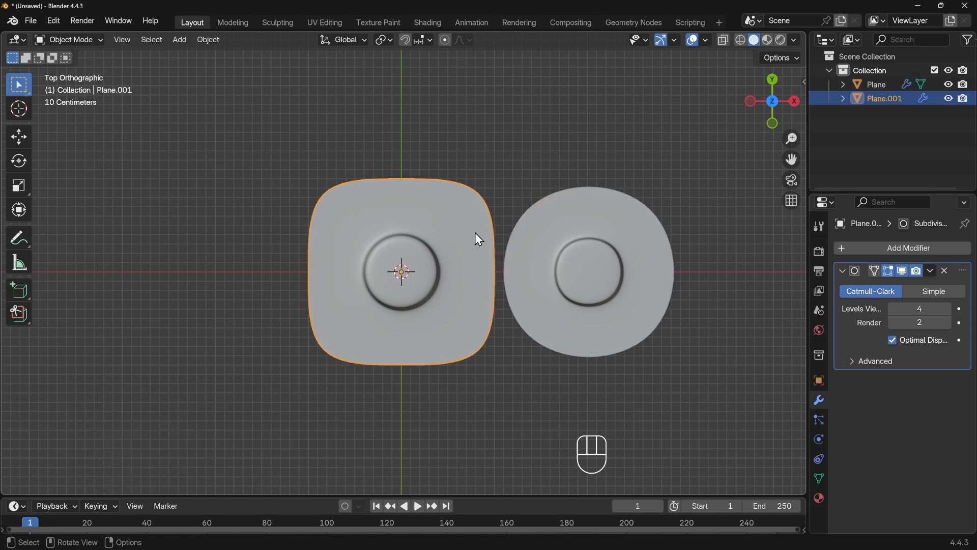
Step: Place the first plane beside Plane.001, toggling Plane.001's Edit Mode in and out
key("Tab")
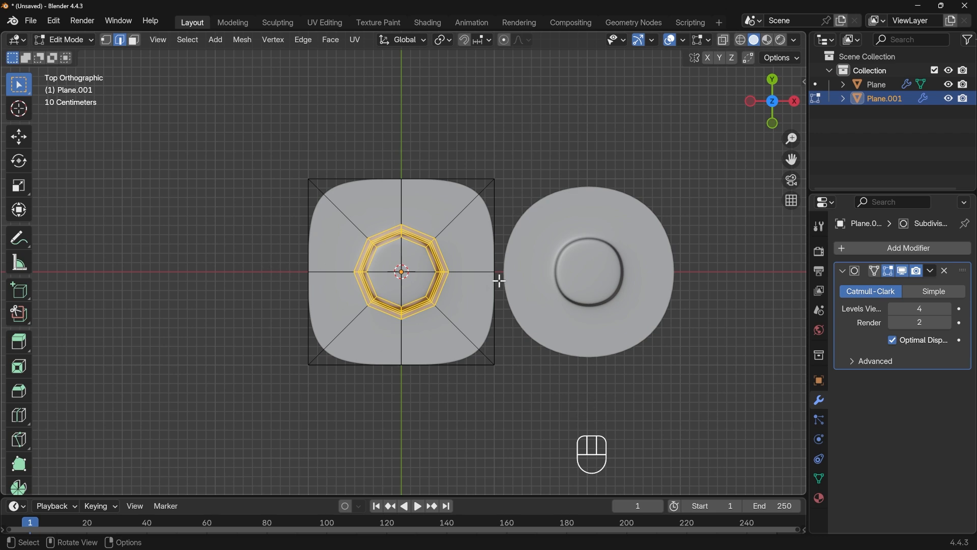
mouse_move(573, 263)
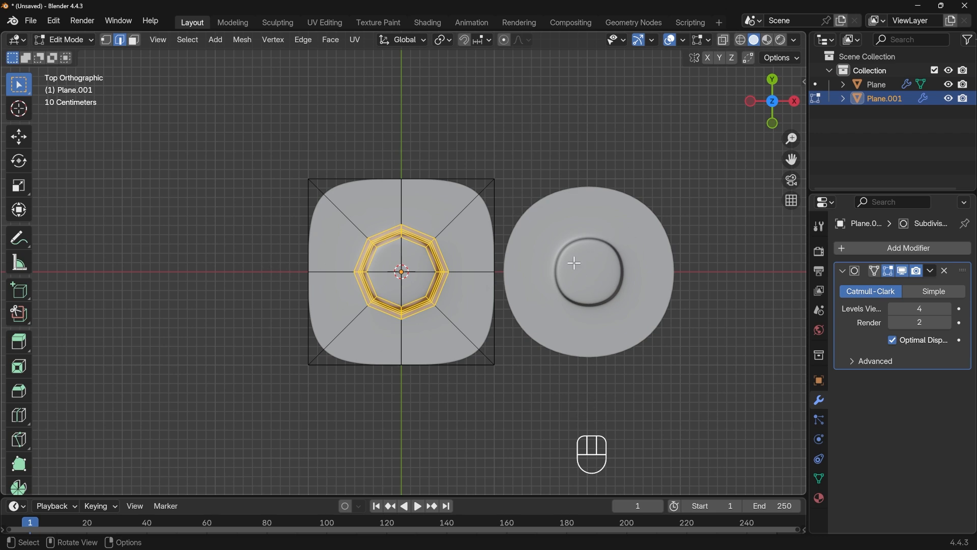
mouse_move(505, 250)
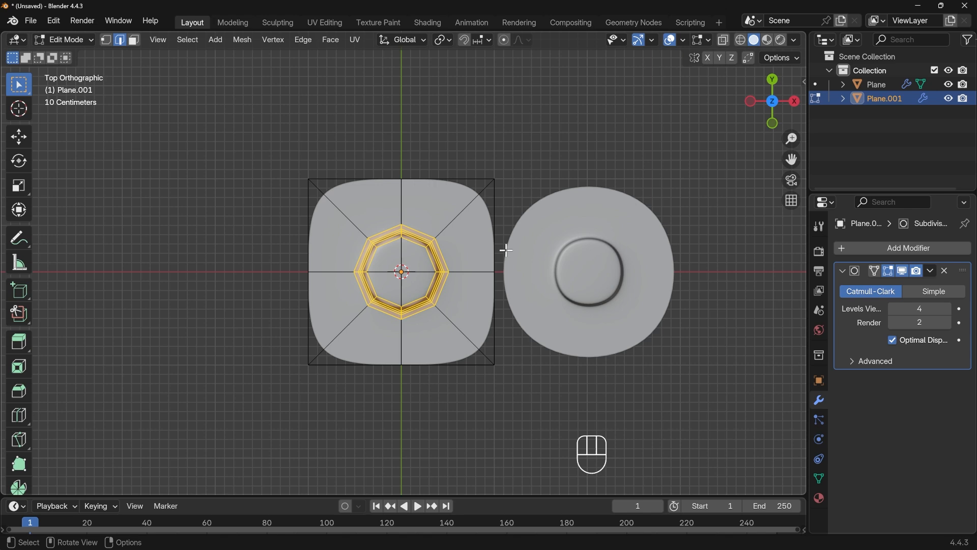
key("Tab")
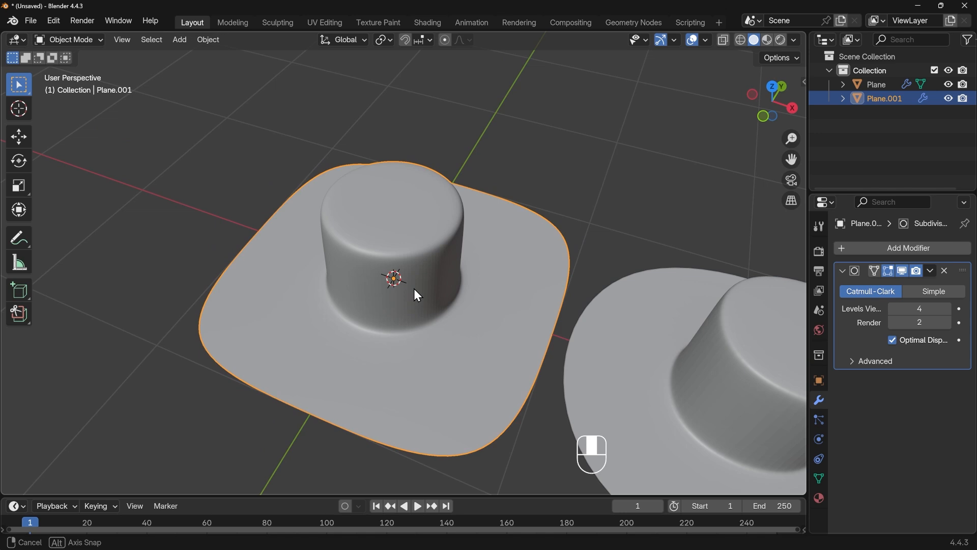
Step: Inset and extrude the column's top face inward, bevel the inner loops, and exit Edit Mode
key("Tab")
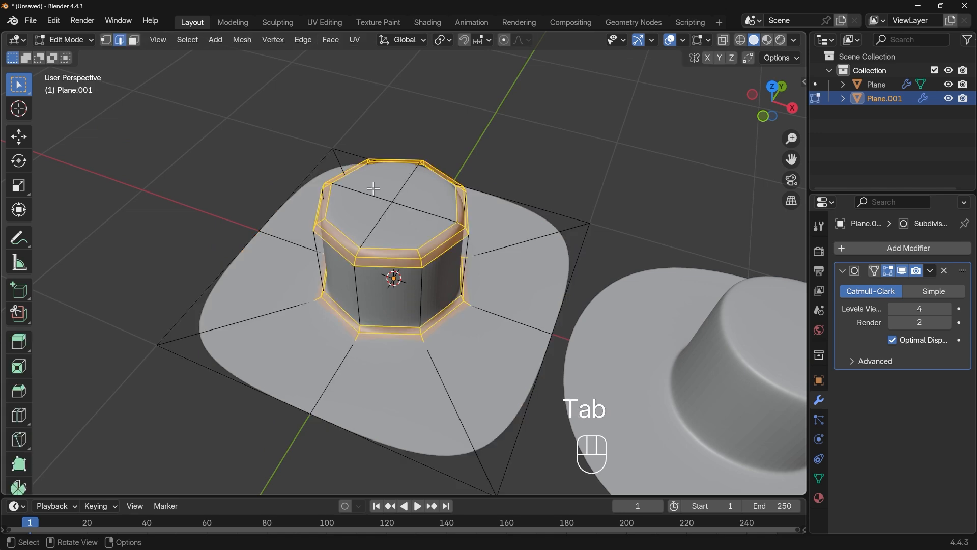
key("i")
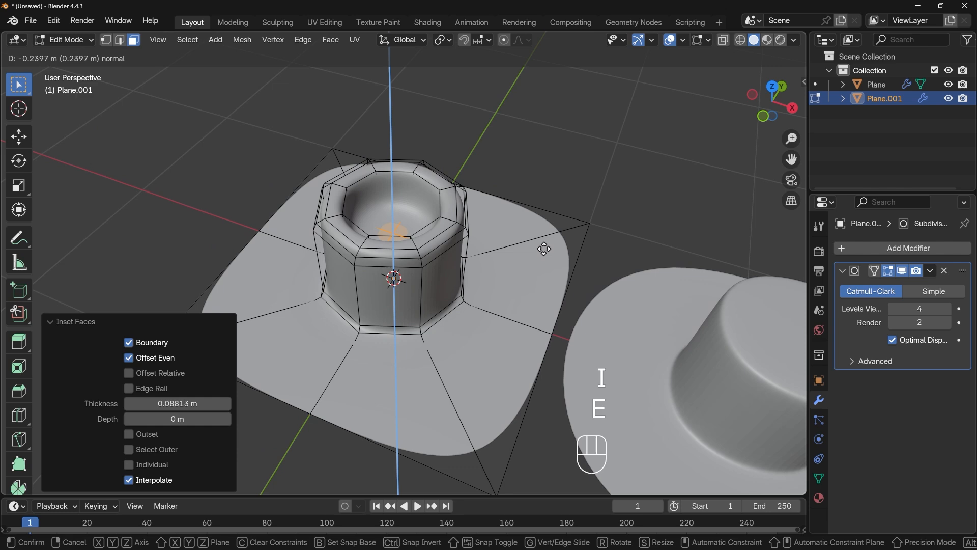
key("e")
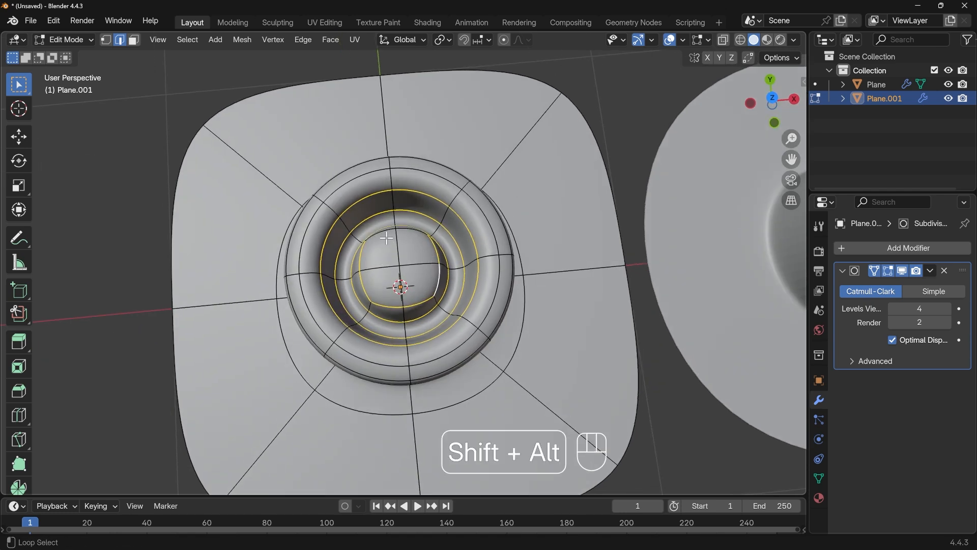
key("ctrl+b")
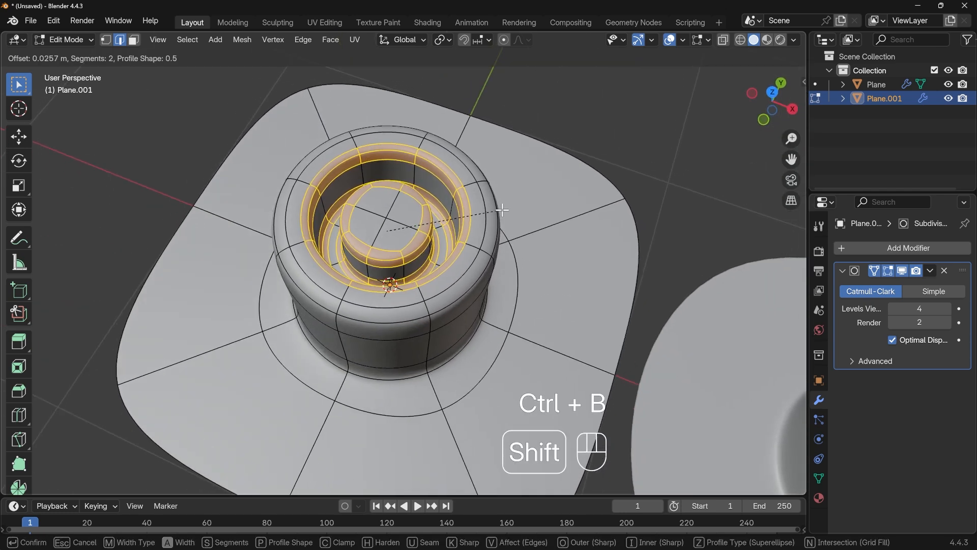
key("Tab")
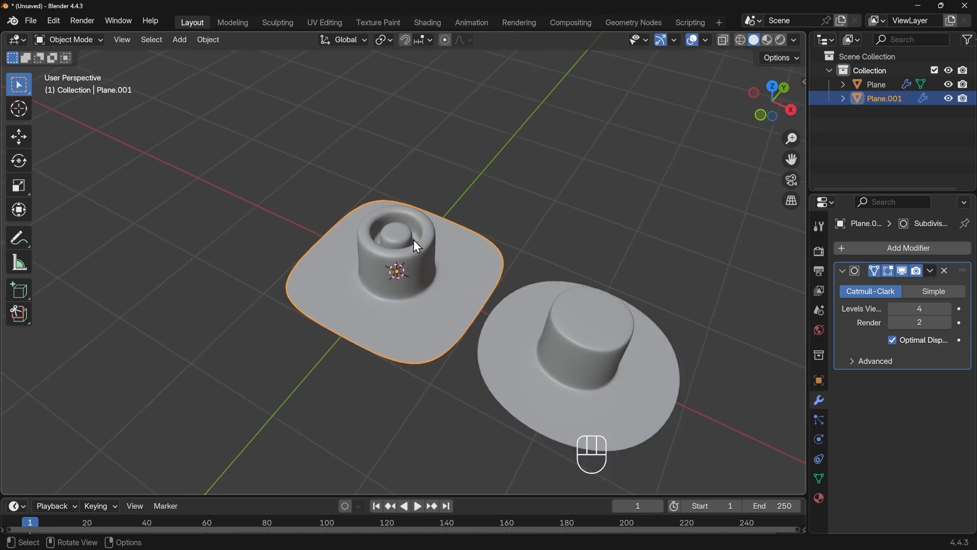
mouse_move(478, 286)
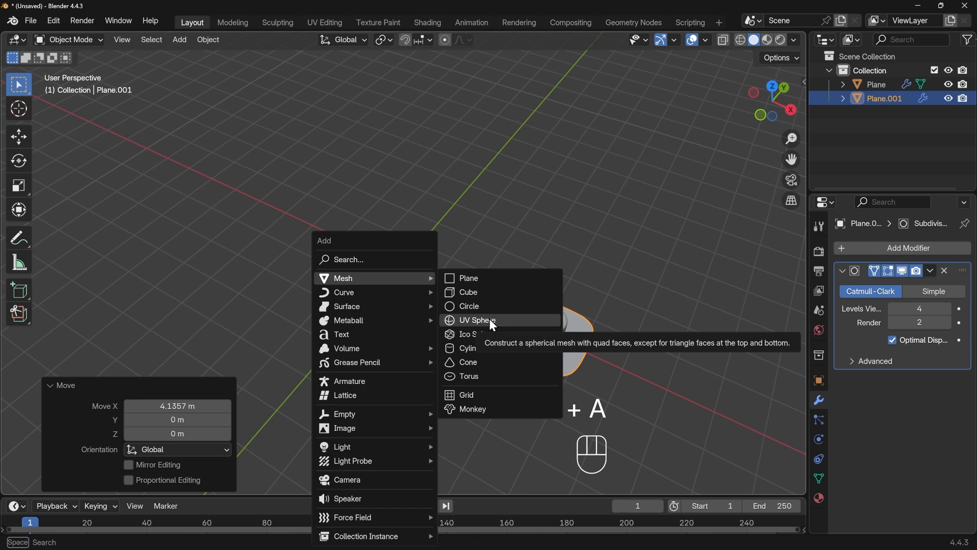
Step: Add a UV sphere at the scene centre and enter its Edit Mode
left_click(477, 320)
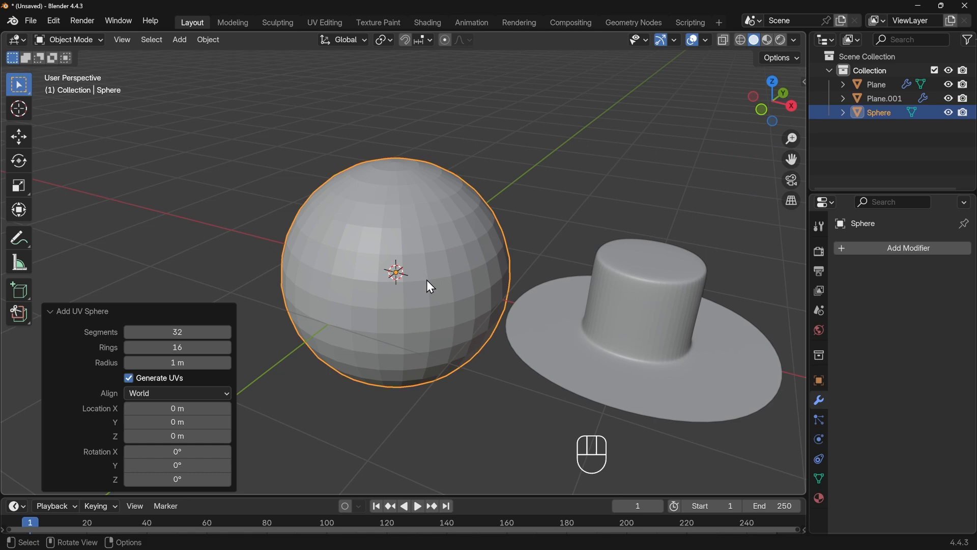
scroll("up", 3)
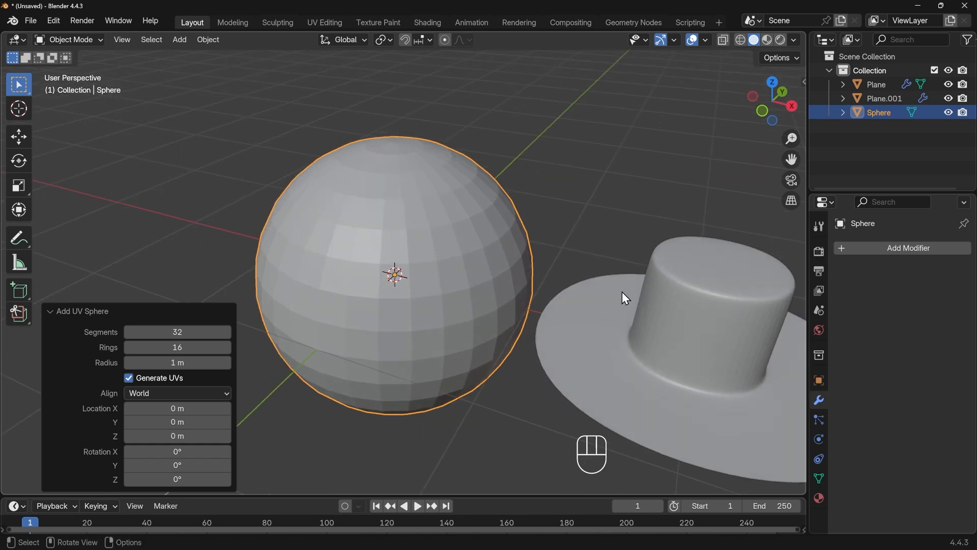
key("Tab")
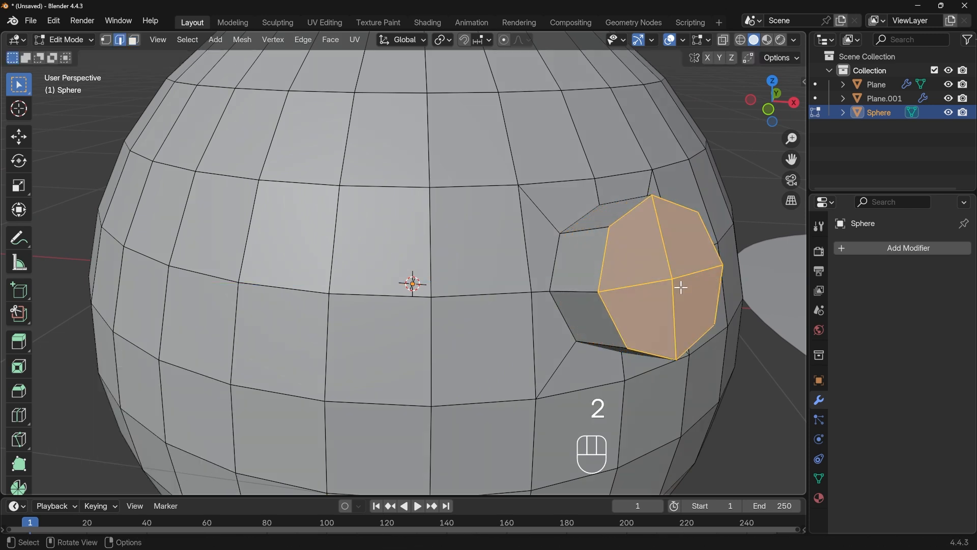
Step: Bevel the edge loop around the sphere's circular extrusion with 2 segments, then exit Edit Mode
left_click(669, 355)
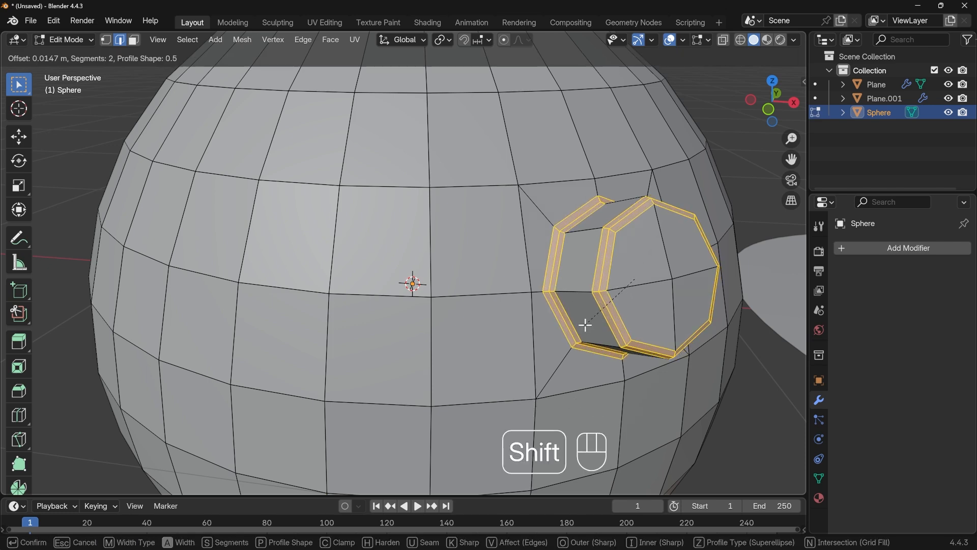
left_click(584, 325)
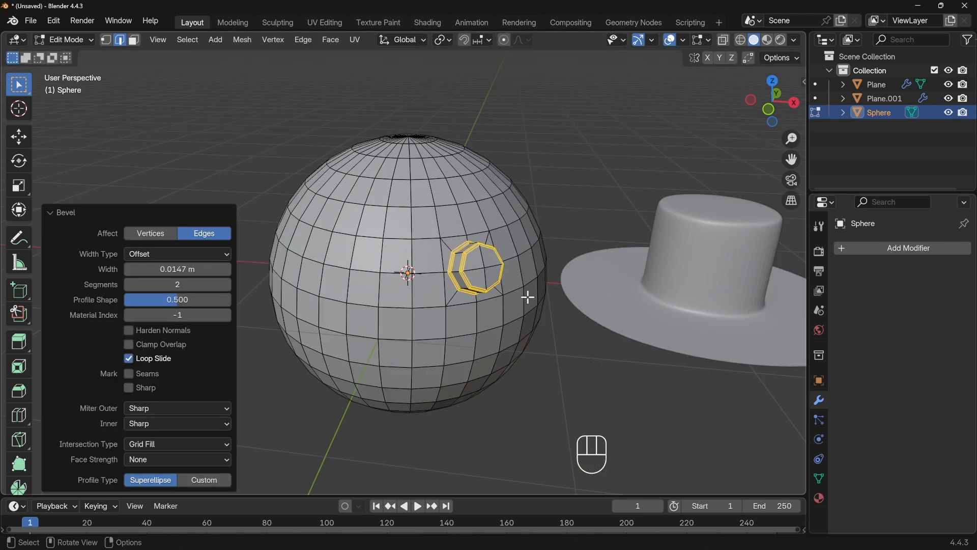
key("Tab")
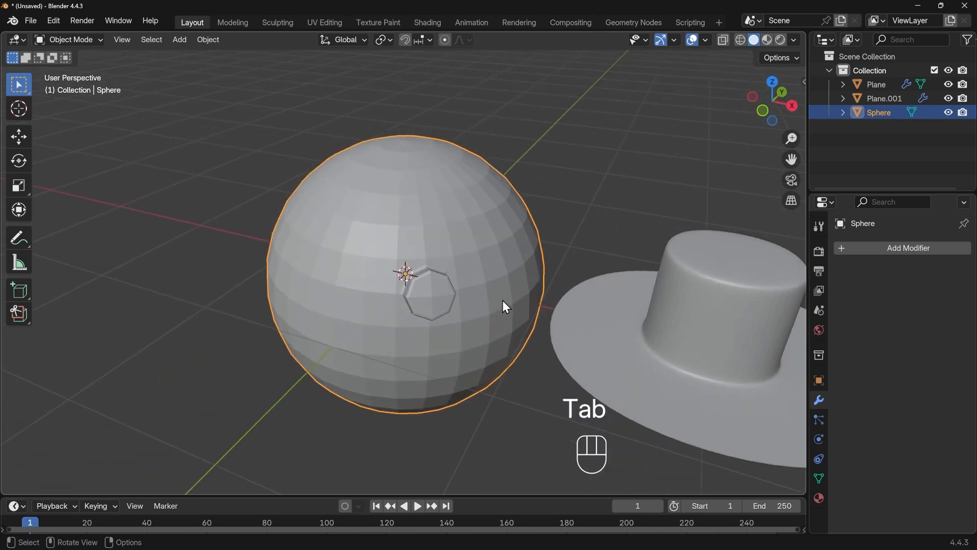
Step: Add a level-3 Subdivision Surface to the sphere, then re-enter Edit Mode
key("ctrl+3")
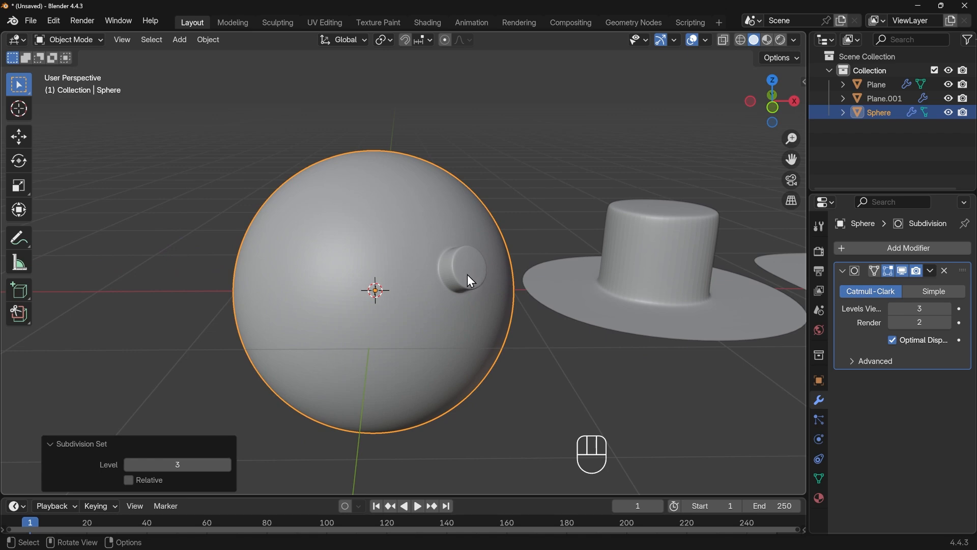
key("Tab")
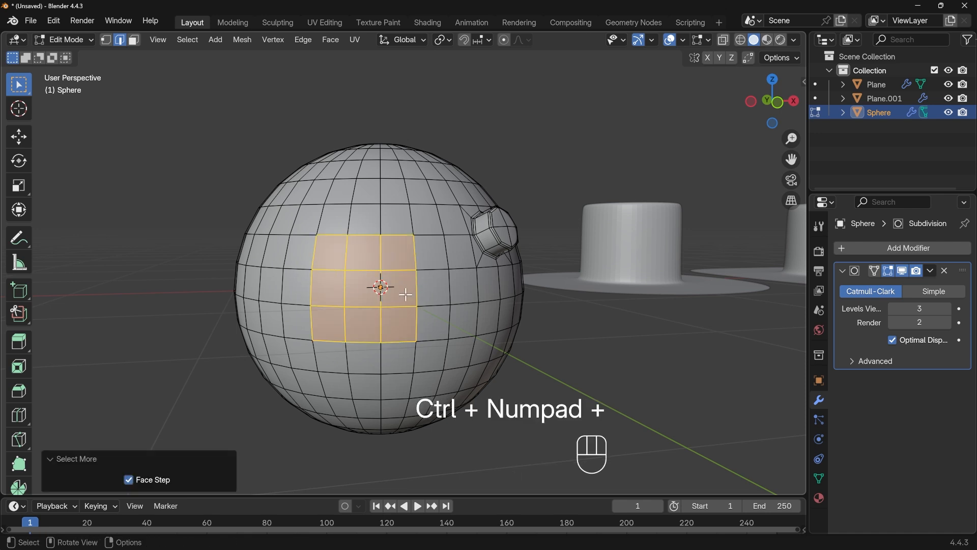
Step: Round a face patch with LoopTools Circle, extrude it, and bevel its base loop
key("i")
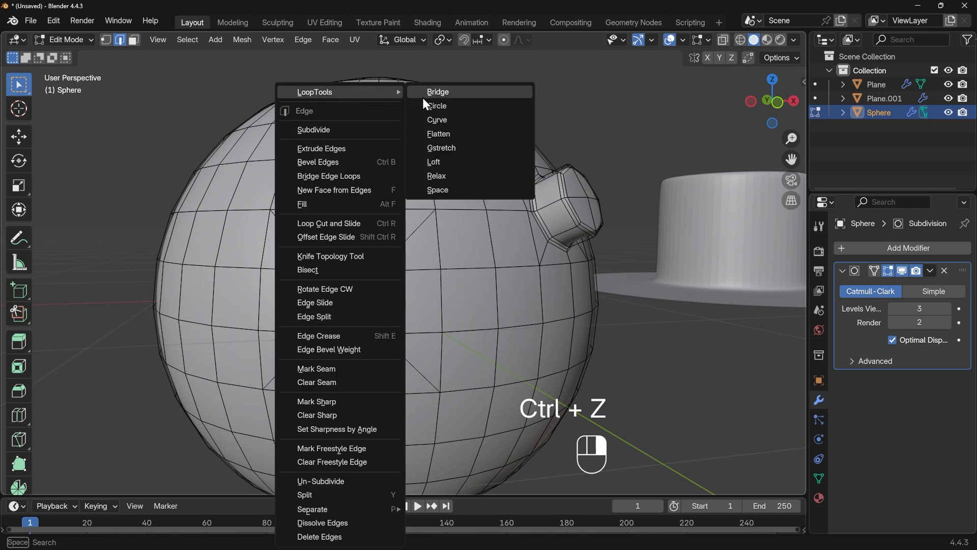
left_click(436, 106)
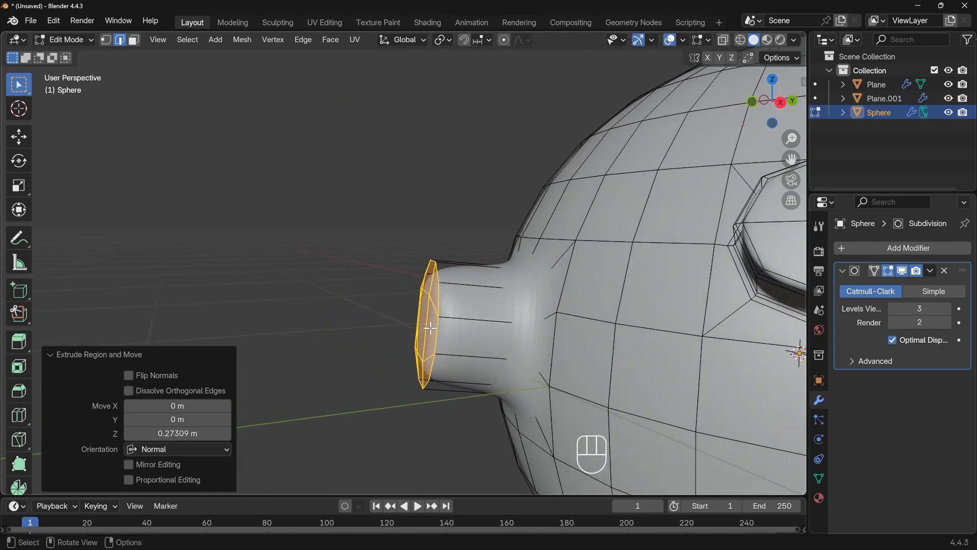
right_click(430, 327)
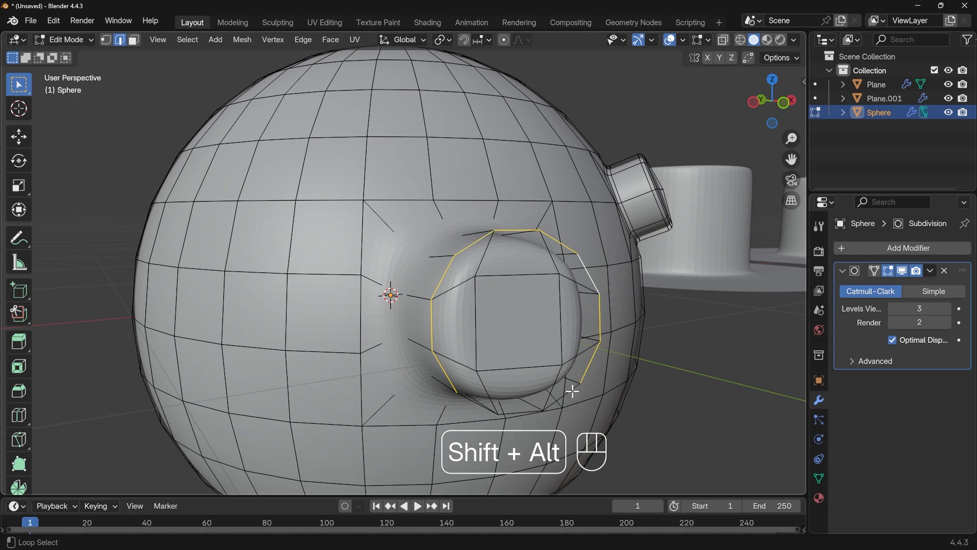
key("Ctrl+B")
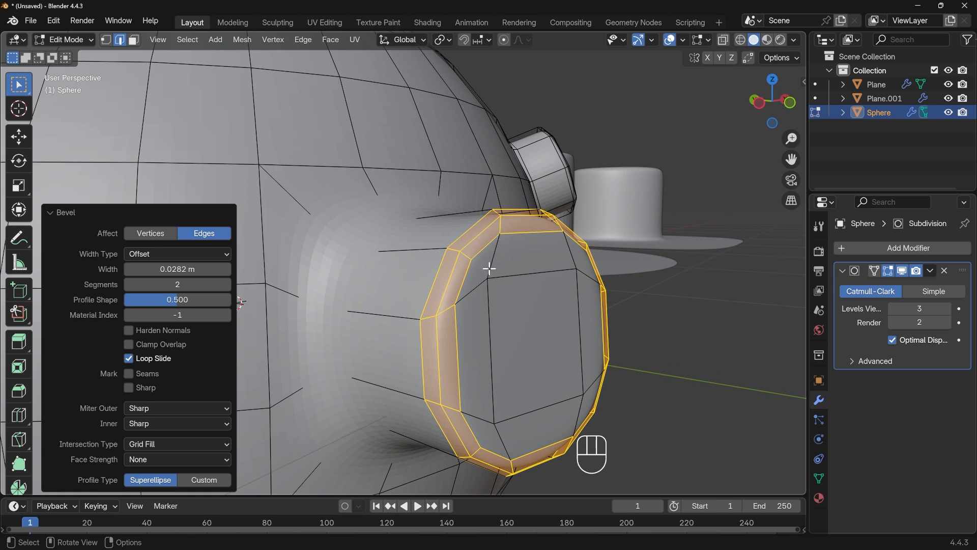
mouse_move(501, 235)
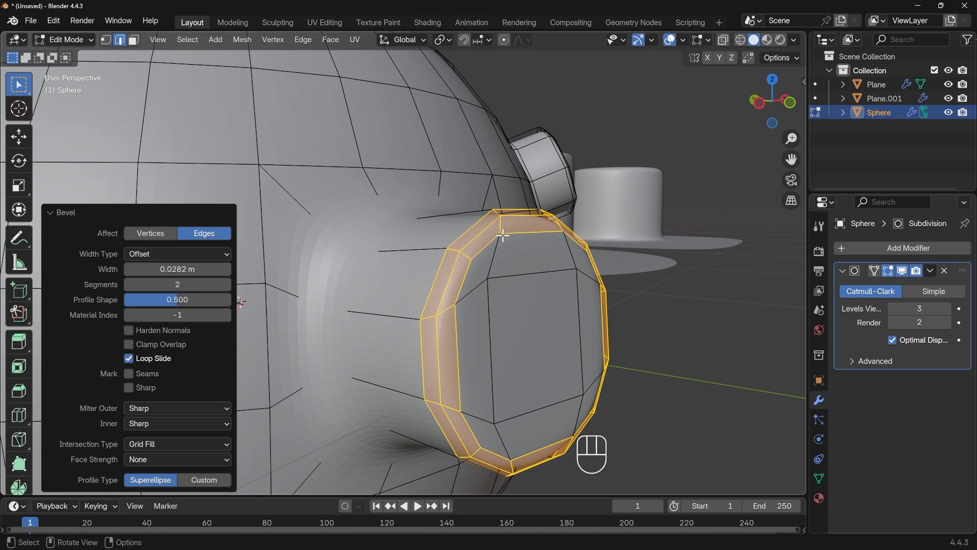
key("ctrl+z")
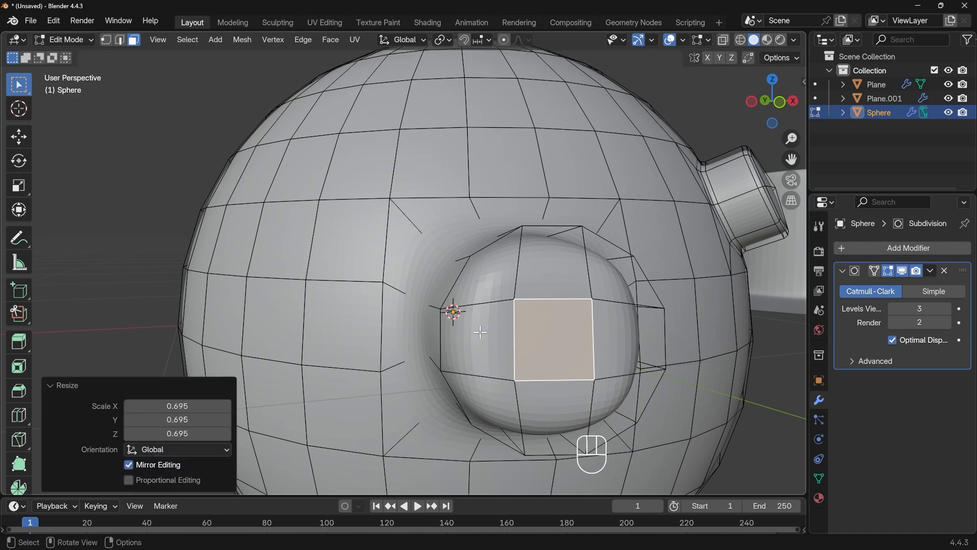
mouse_move(565, 325)
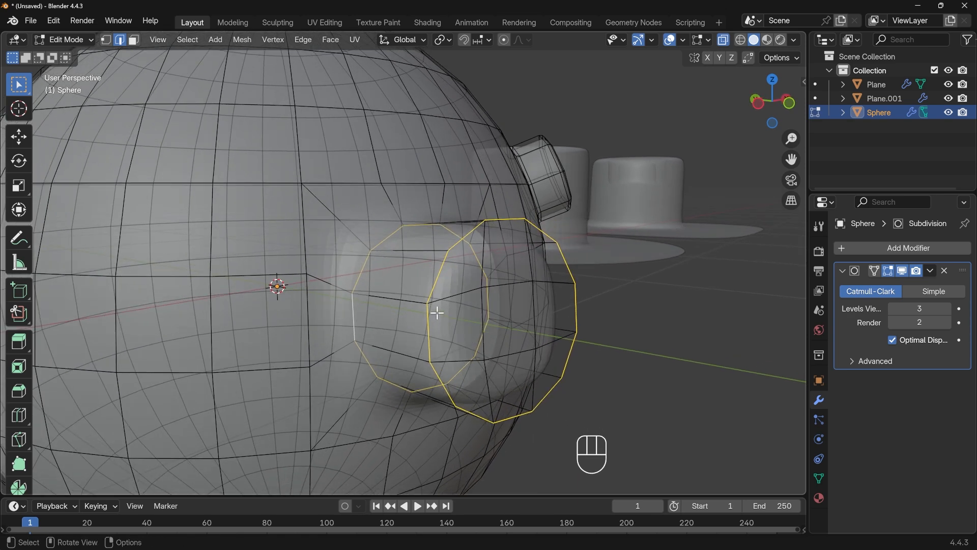
Step: Bevel the cylinder's two edge loops with X-ray off, then return to Object Mode
key("alt+z")
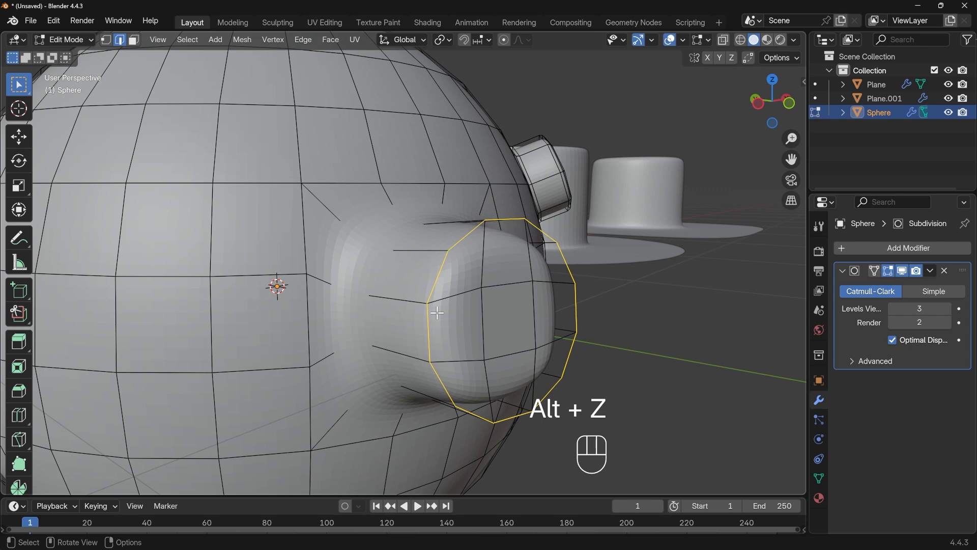
key("ctrl+b")
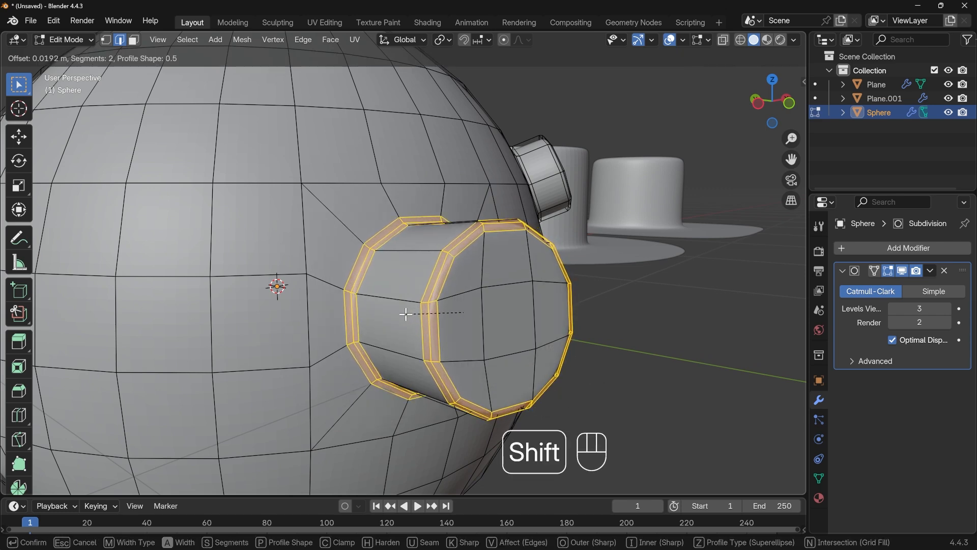
key("Tab")
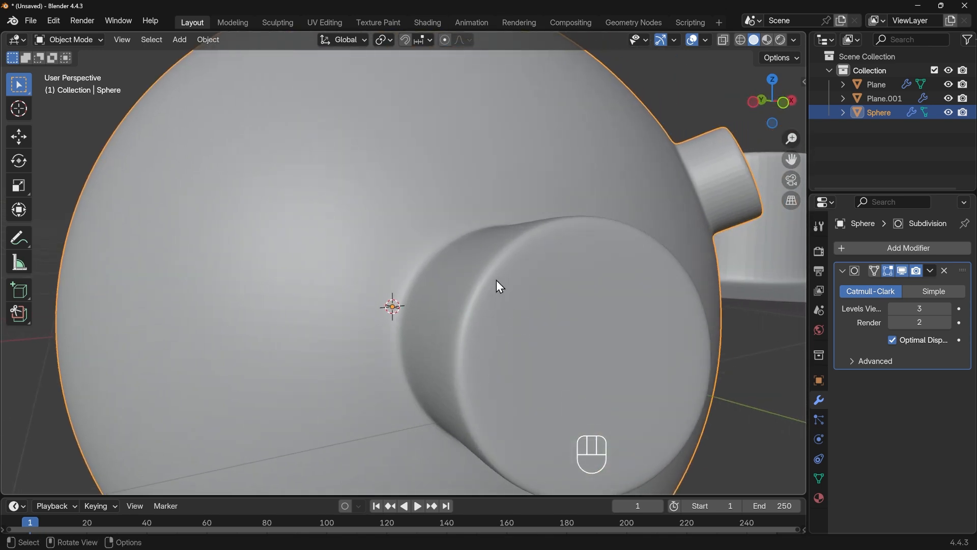
Step: Undo two edits, bevel the edge loop around the bump's base, and inspect the rounded result
key("Tab")
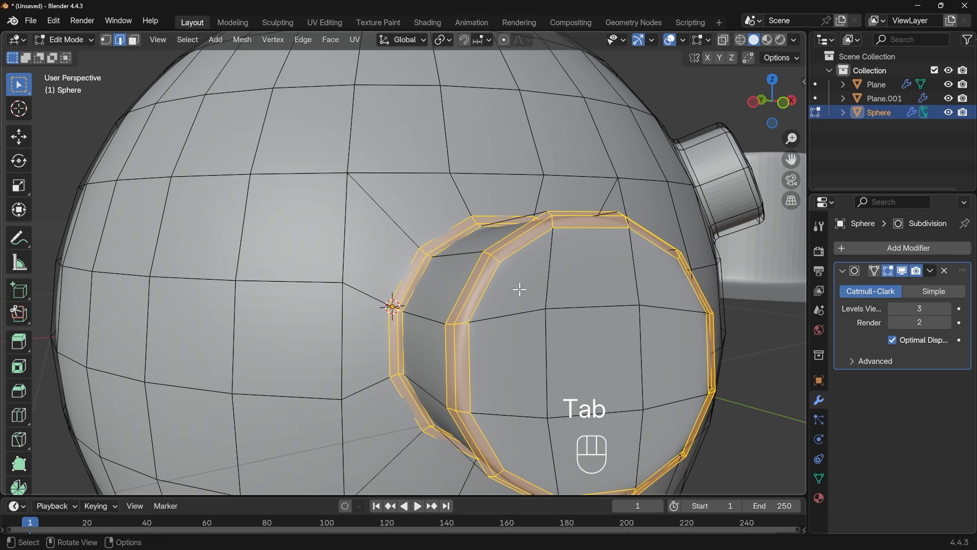
key("ctrl+z")
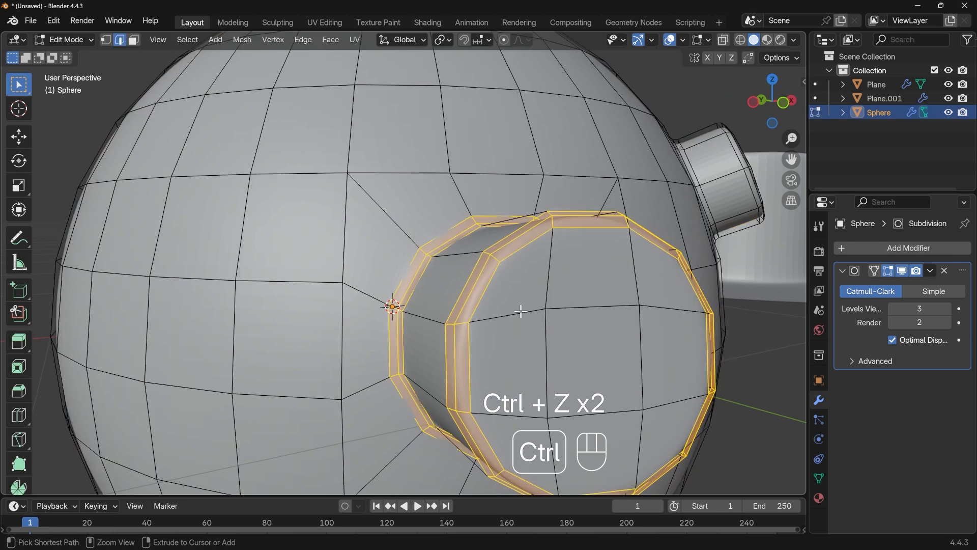
key("ctrl+z")
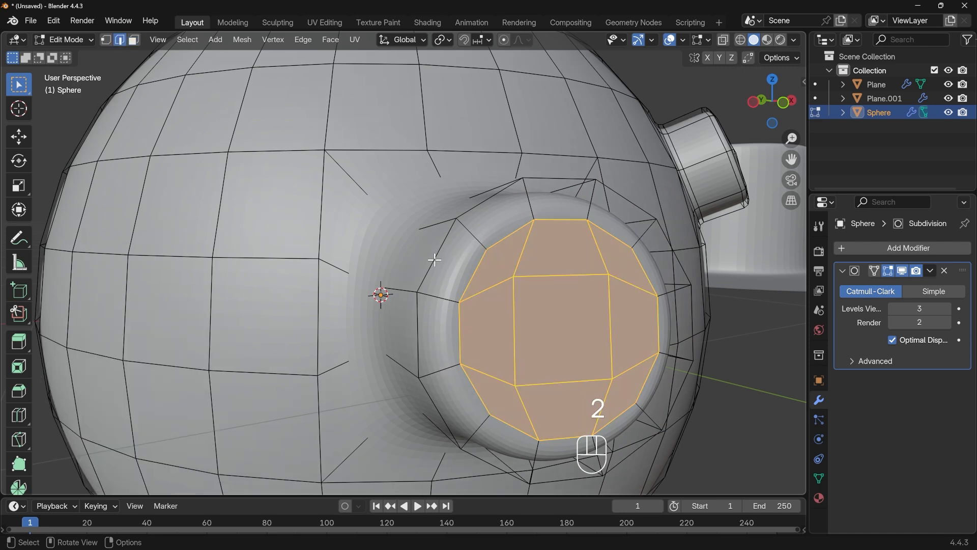
key("alt+z")
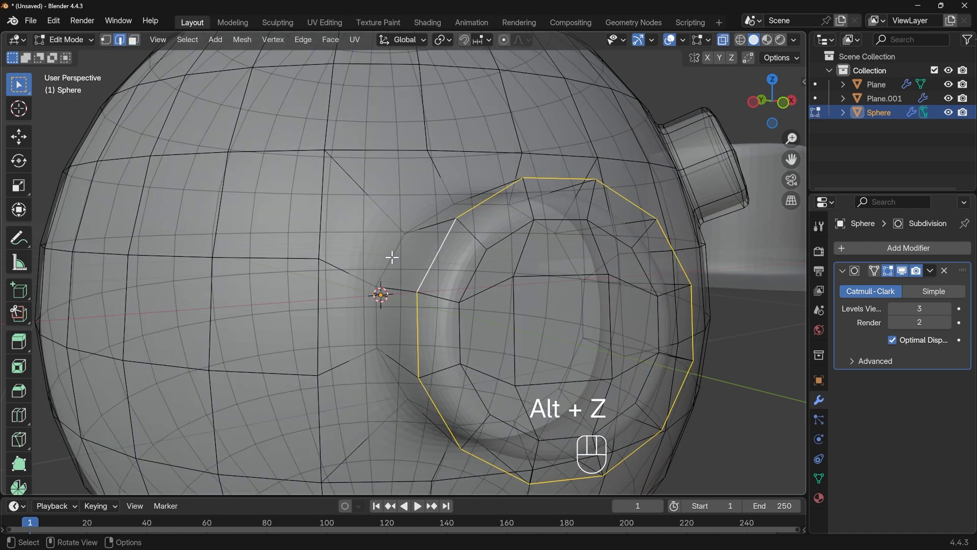
key("ctrl+b")
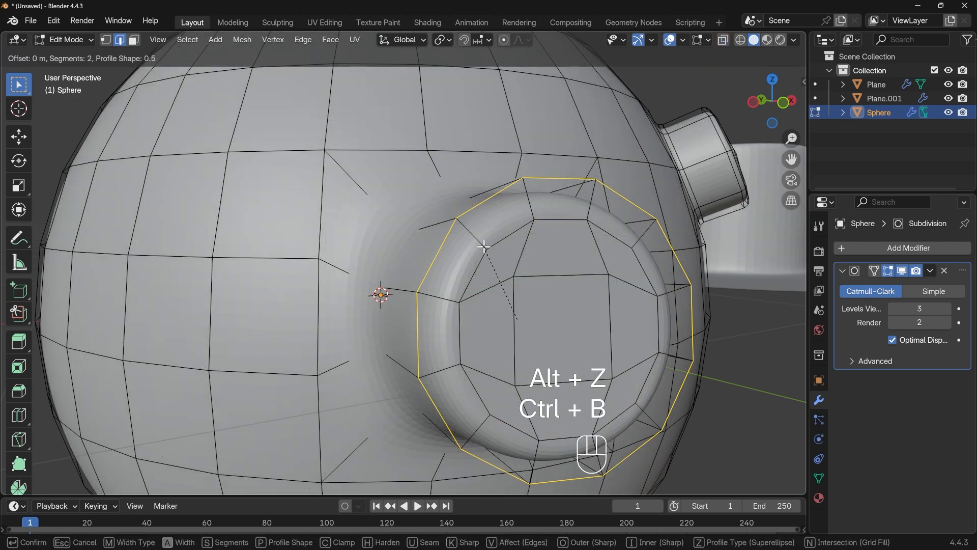
key("Tab")
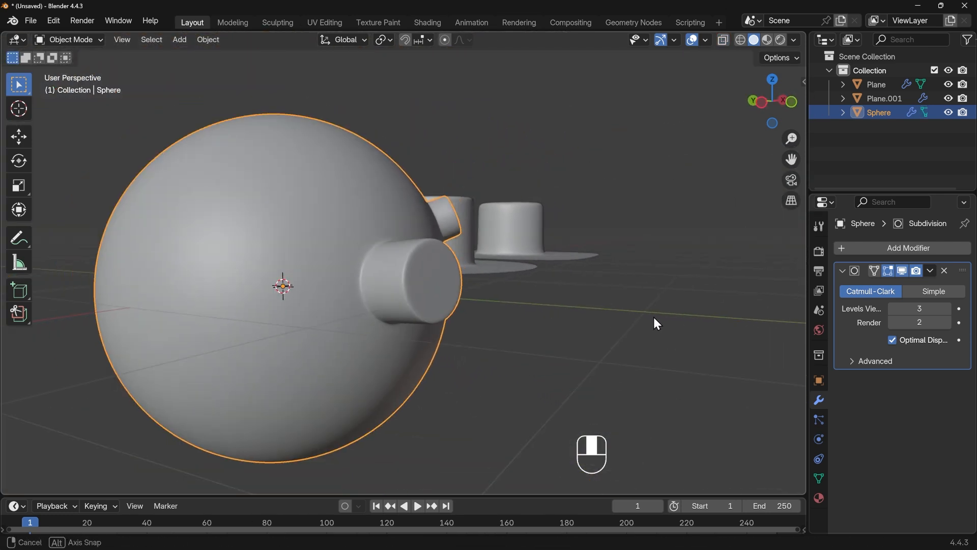
left_click_drag(654, 322, 492, 342)
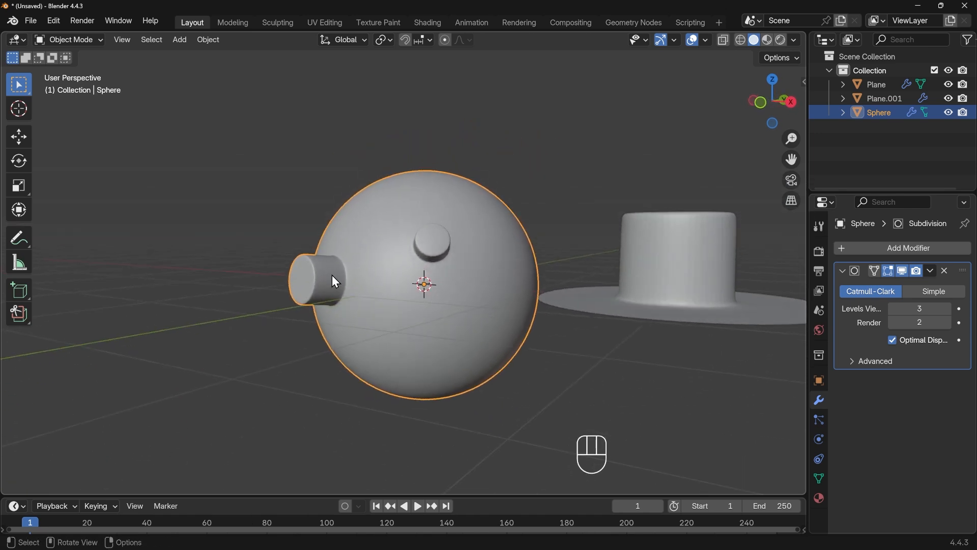
mouse_move(336, 284)
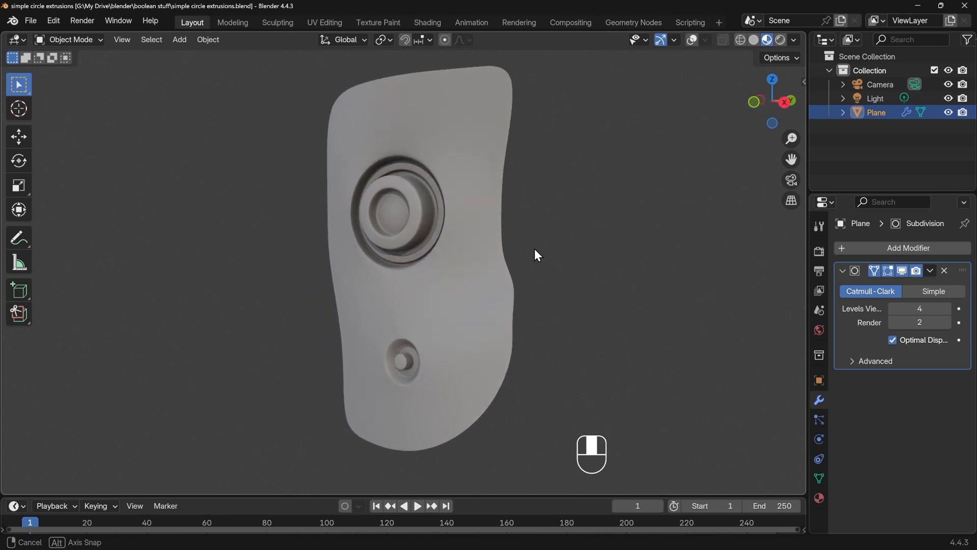
left_click_drag(538, 255, 575, 253)
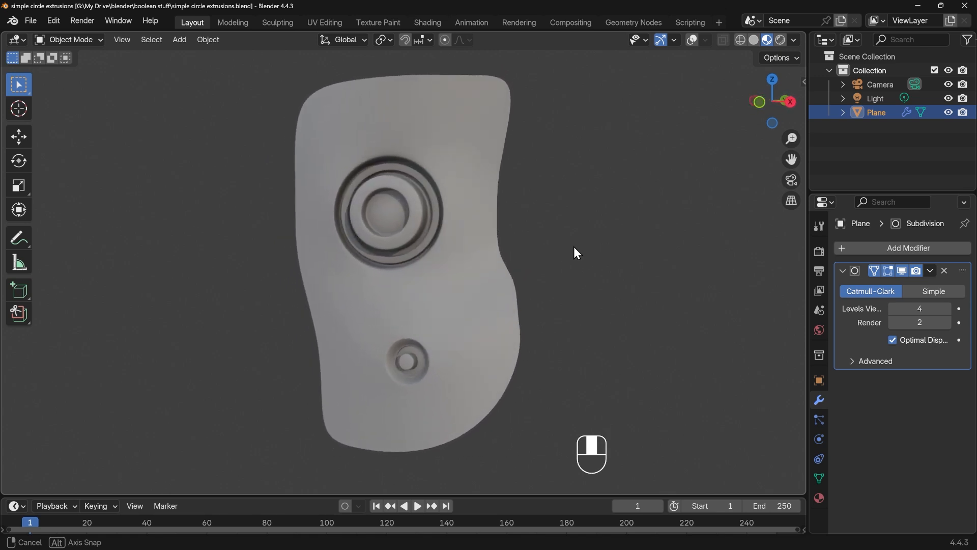
left_click_drag(573, 252, 646, 253)
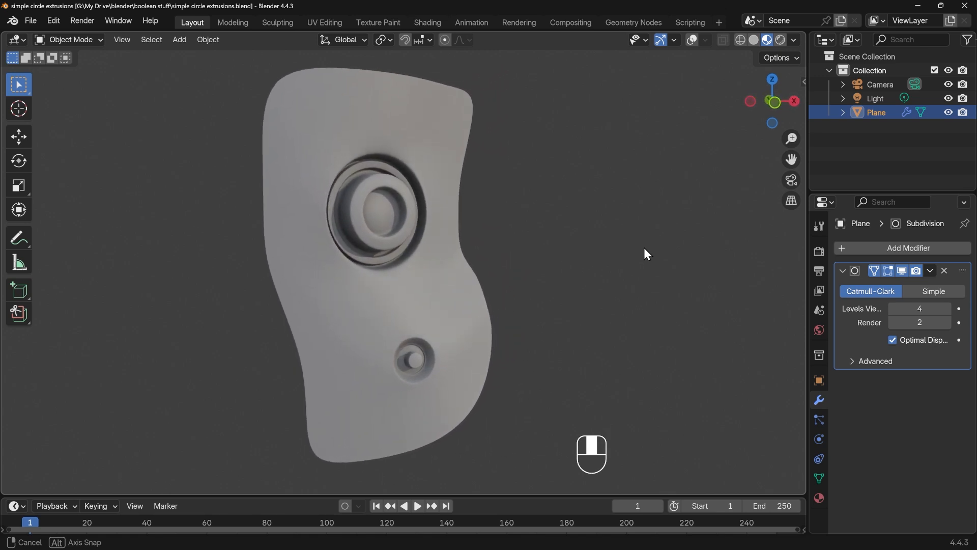